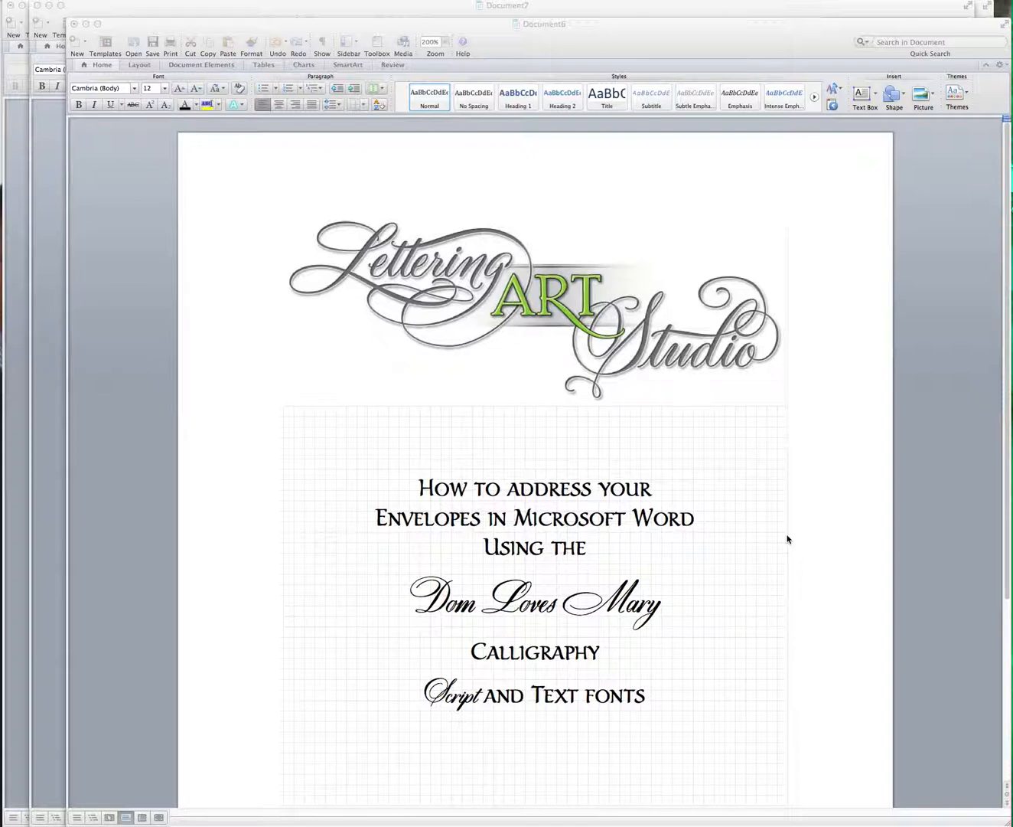
mouse_move(484, 452)
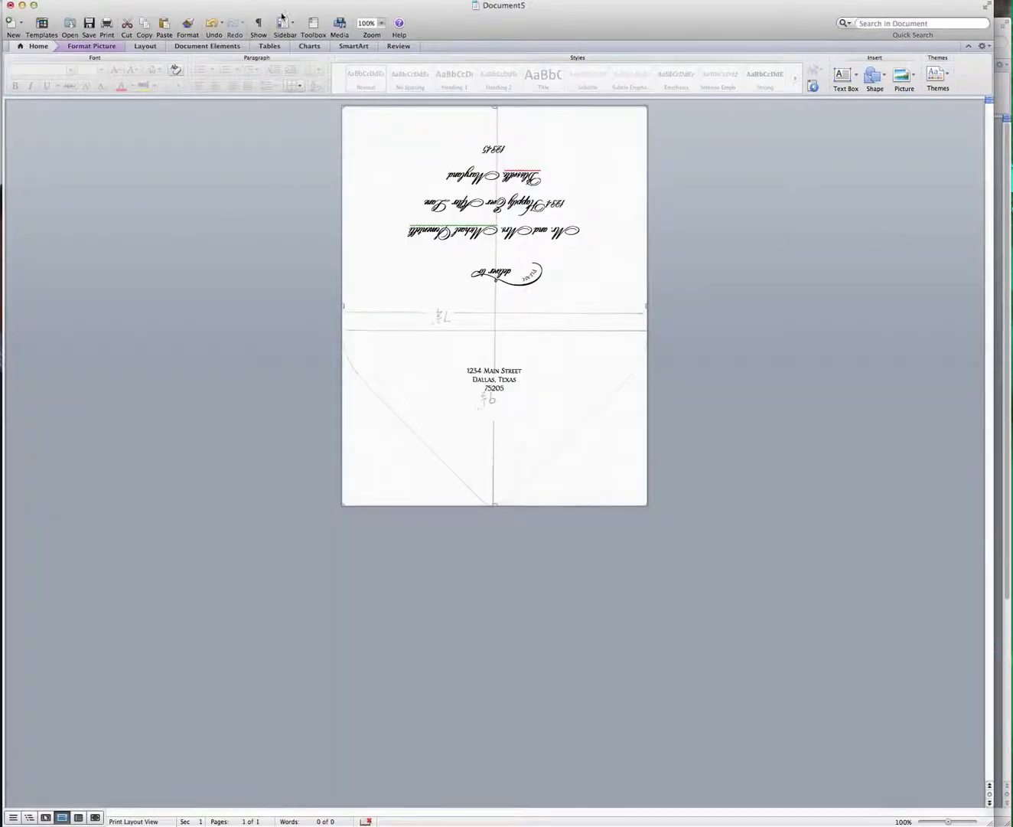
- Change the zoom level of the finished example envelope from the Zoom dropdown
left_click(381, 21)
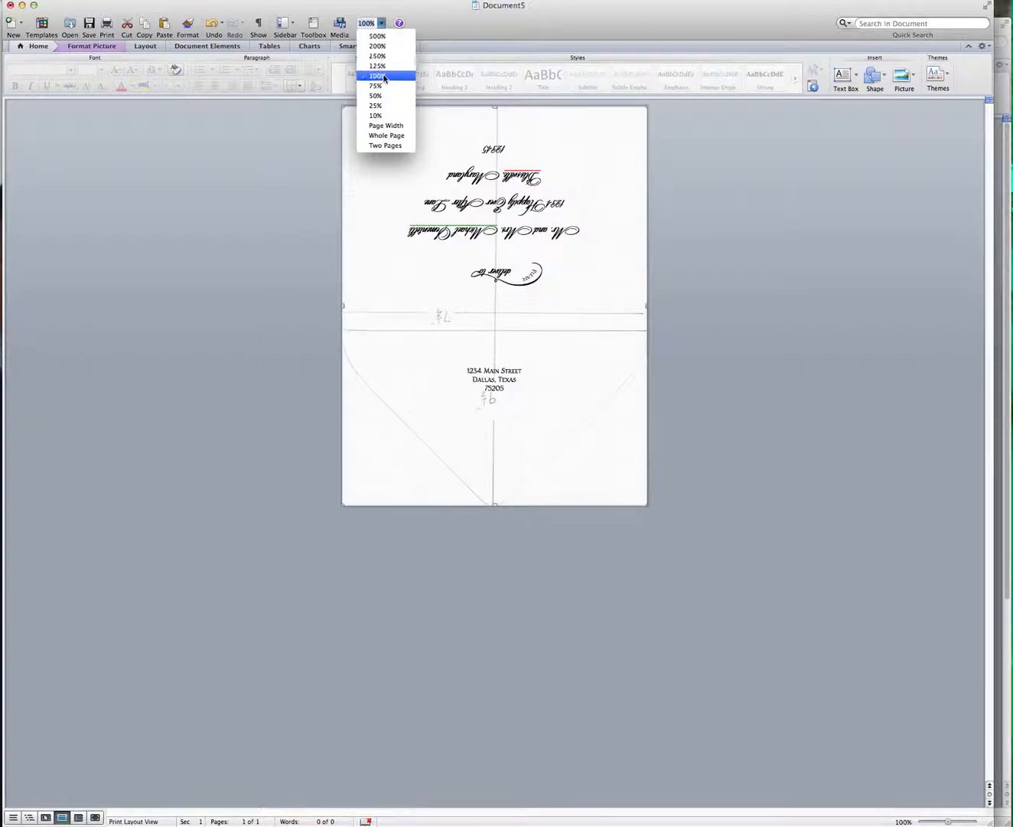
left_click(377, 46)
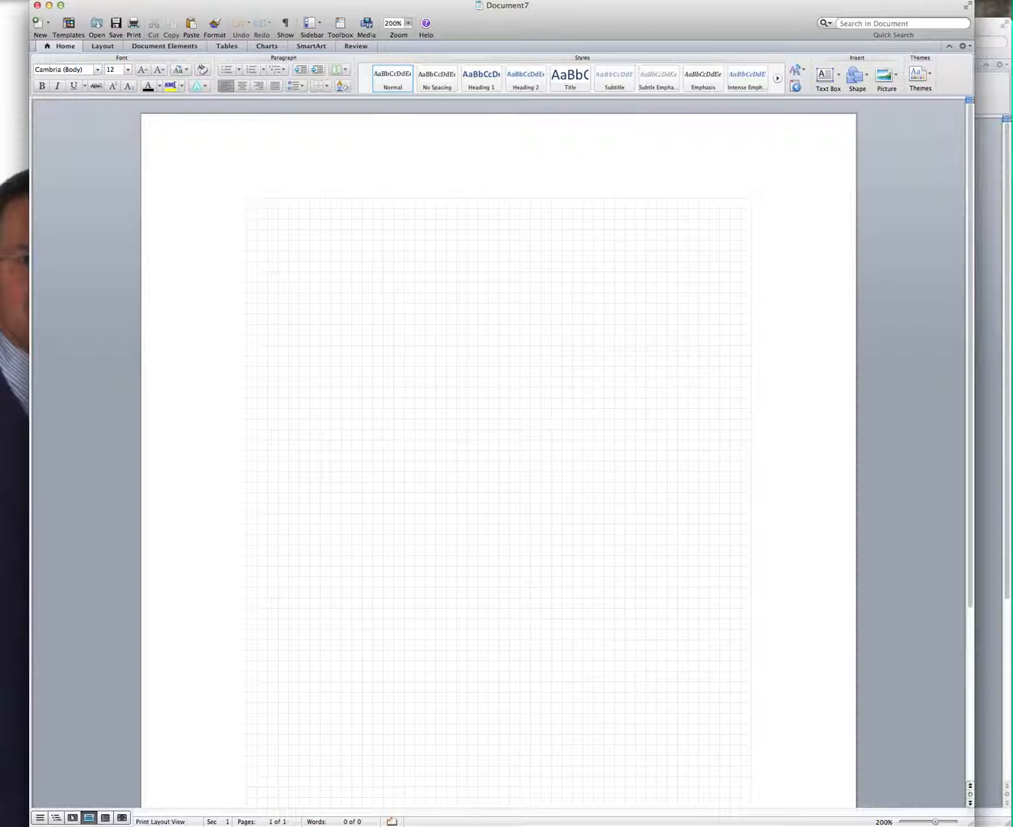
- Set Page Setup to the HP Officejet 6500 printer with the 5"x7" envelope template paper size
left_click(246, 205)
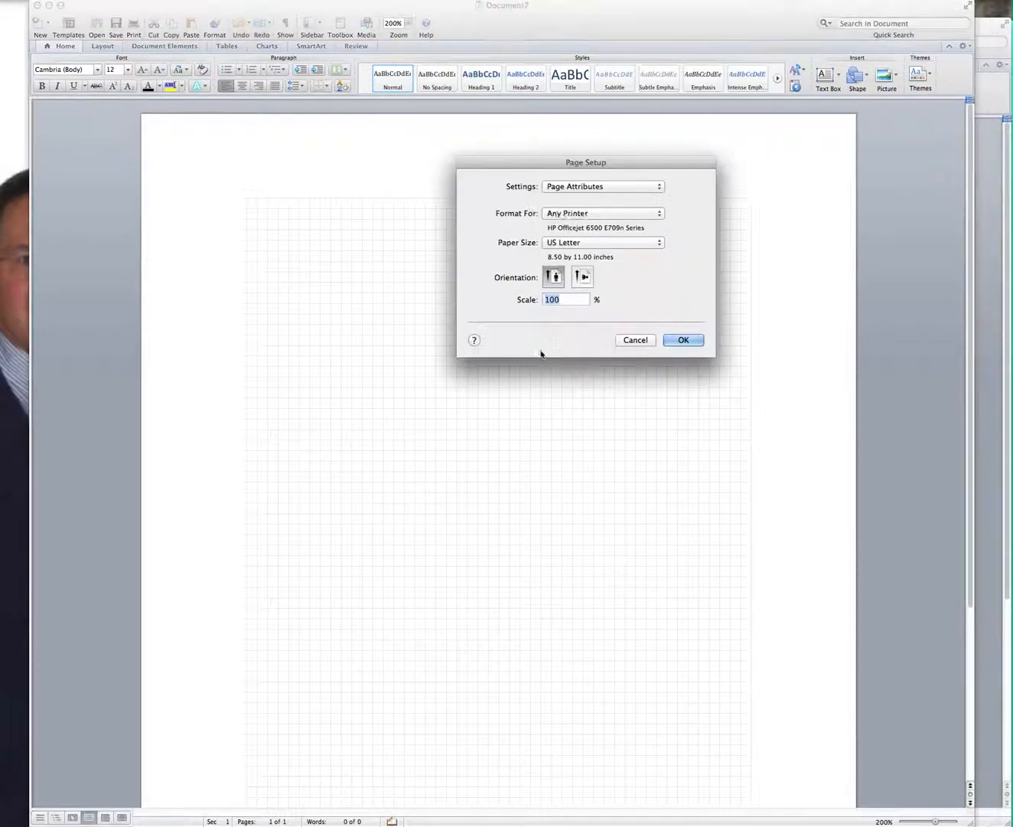
left_click(603, 213)
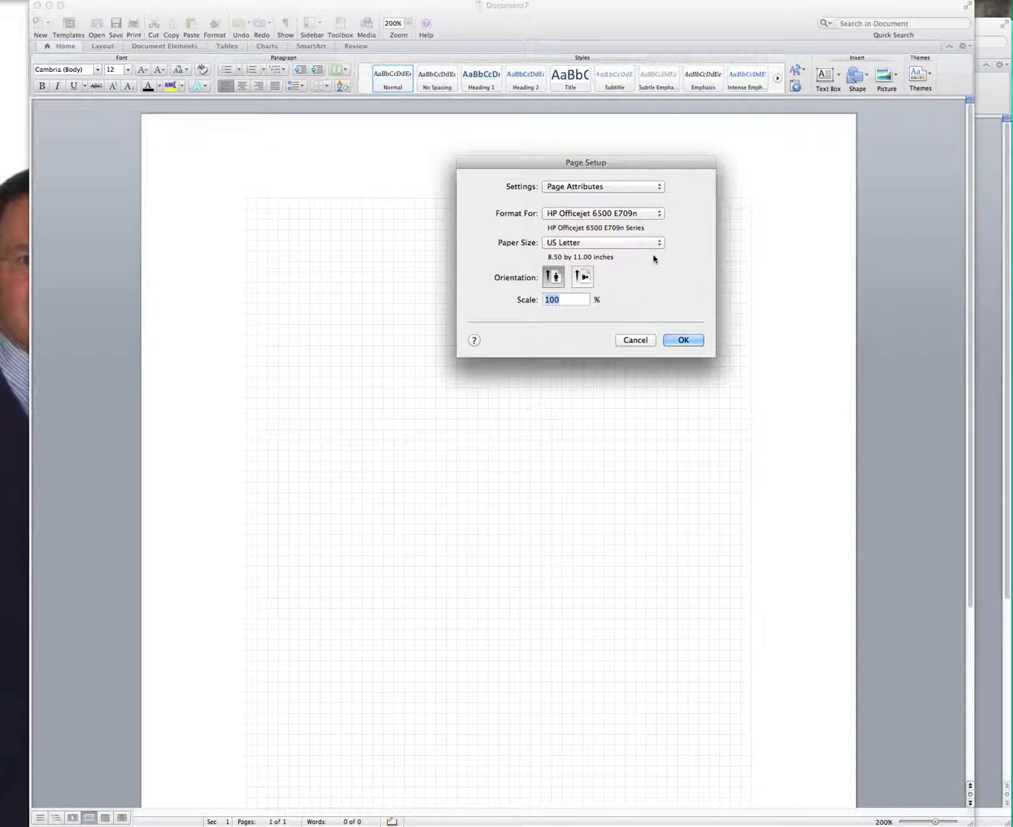
left_click(604, 242)
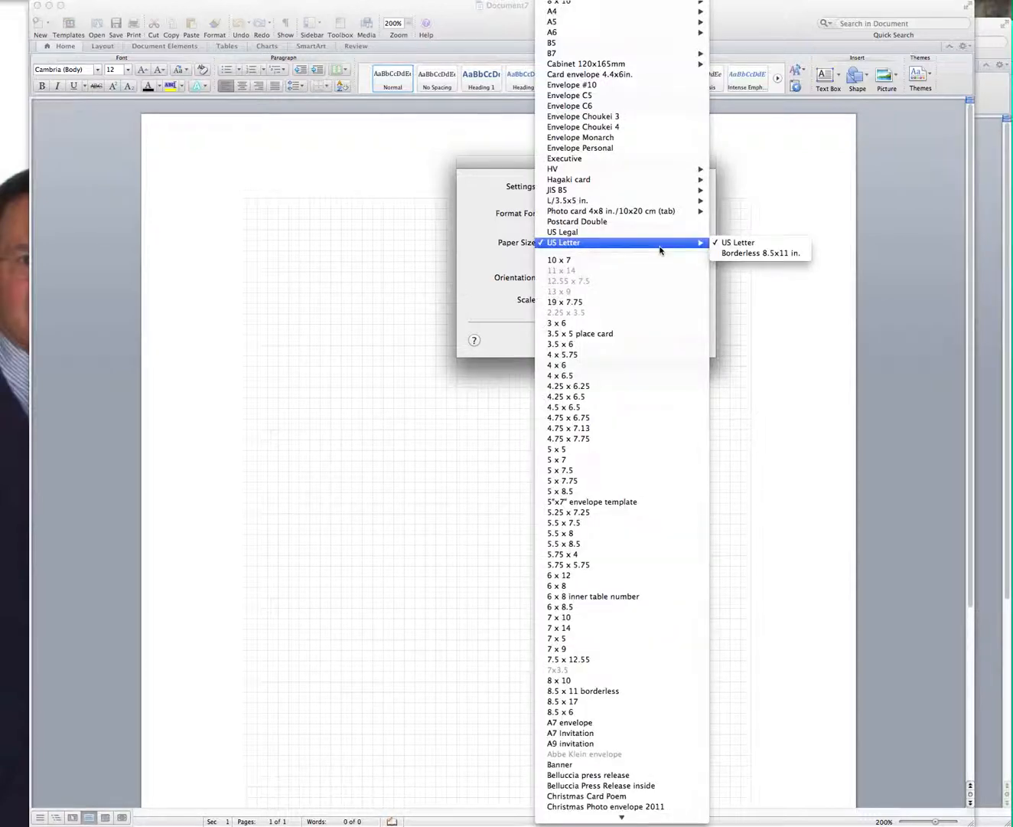
mouse_move(673, 429)
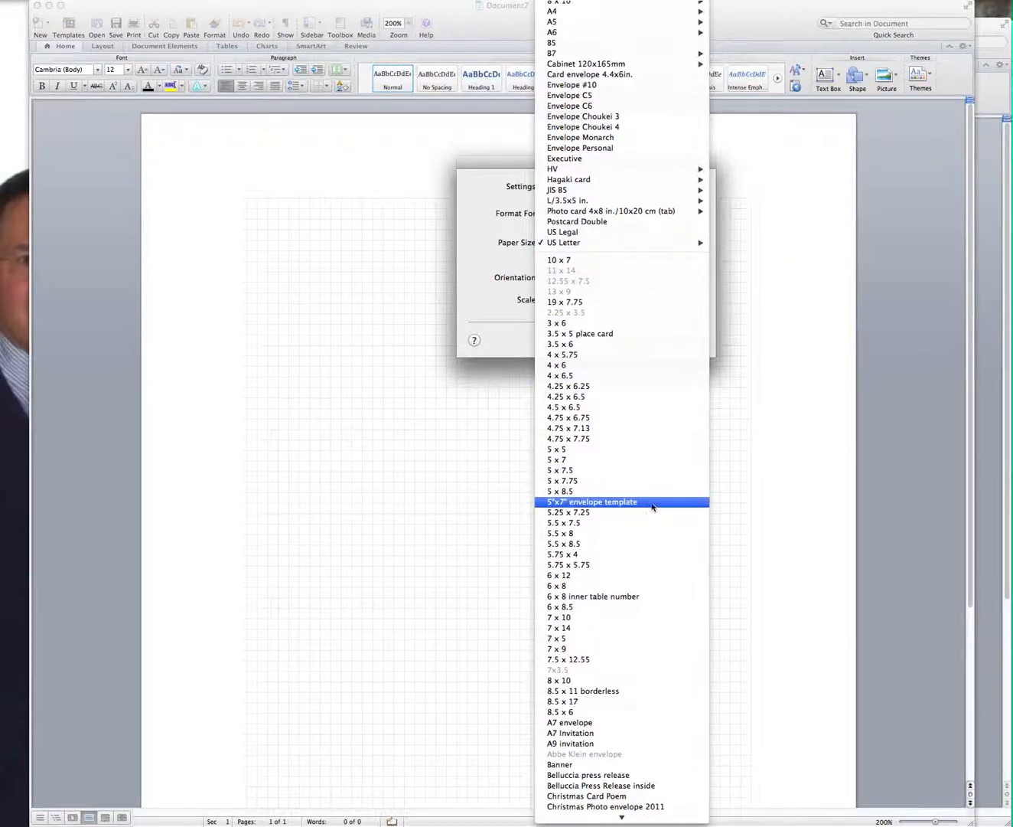
mouse_move(652, 505)
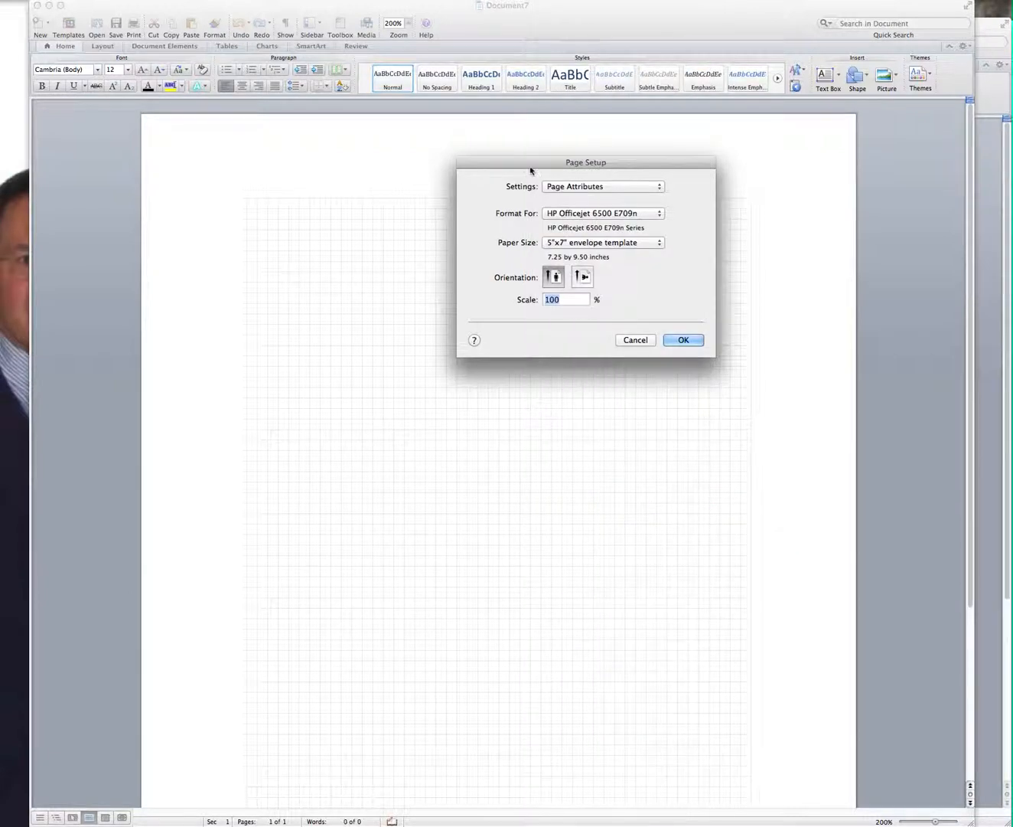
mouse_move(637, 254)
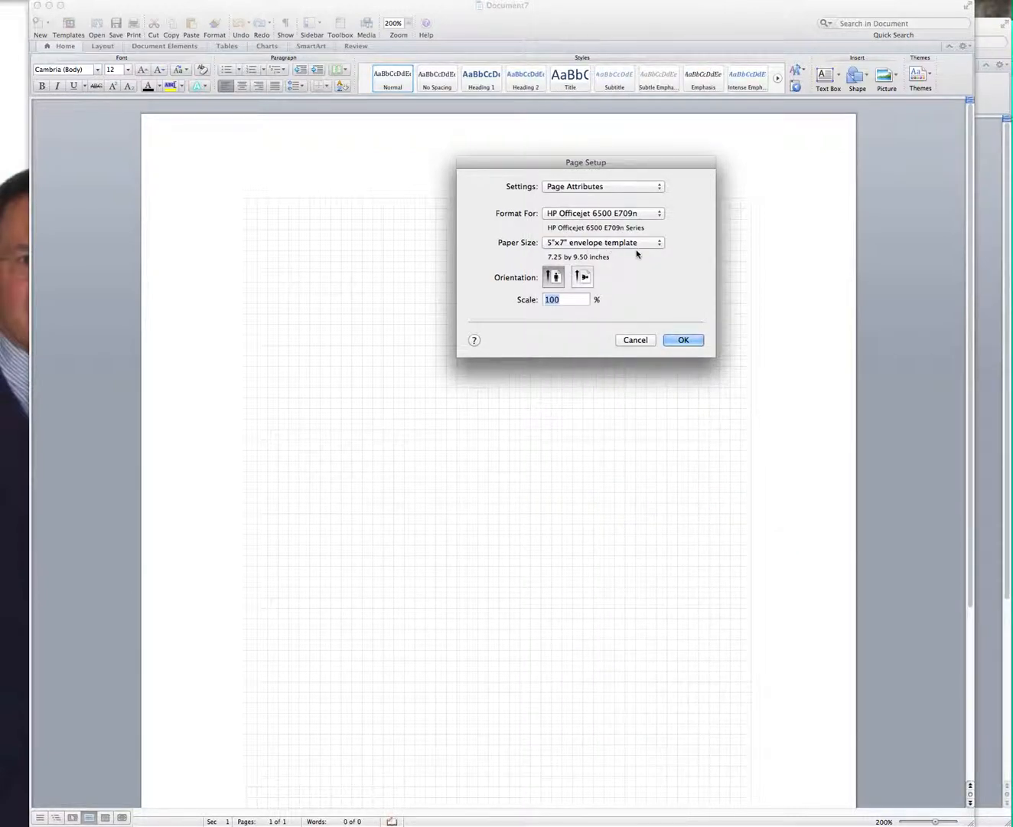
mouse_move(554, 273)
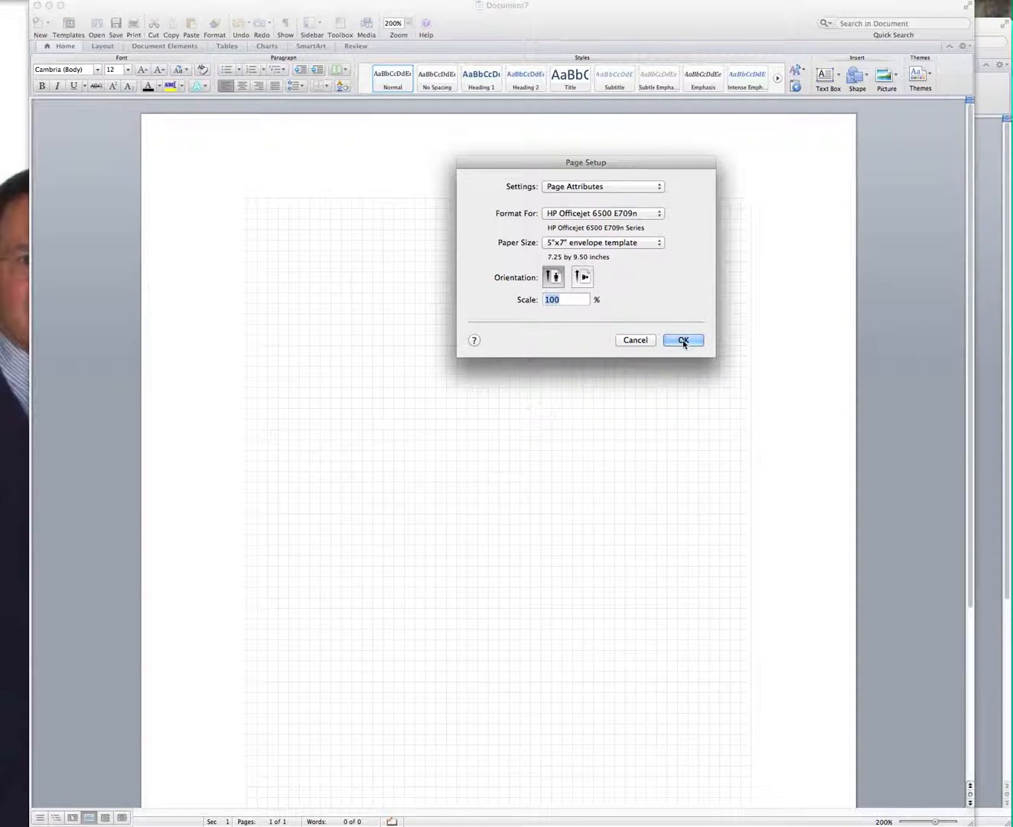
left_click(682, 340)
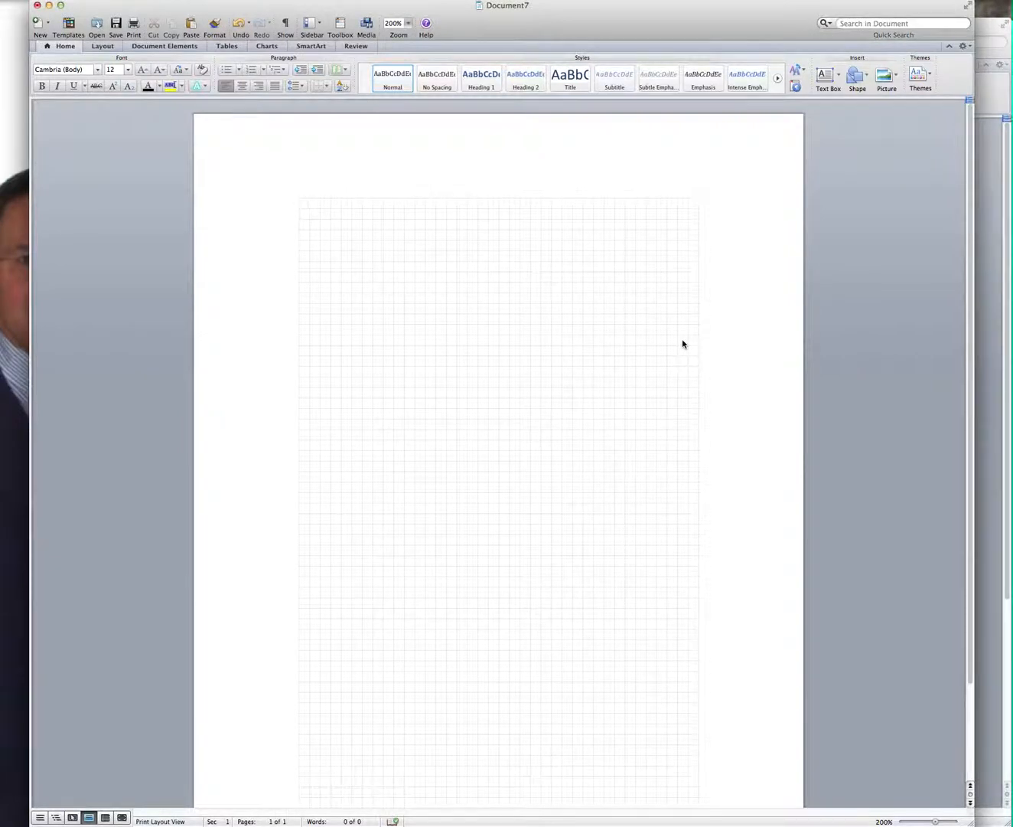
- Insert the scanned envelope sketch picture from the dated Desktop folder onto the page
left_click(300, 206)
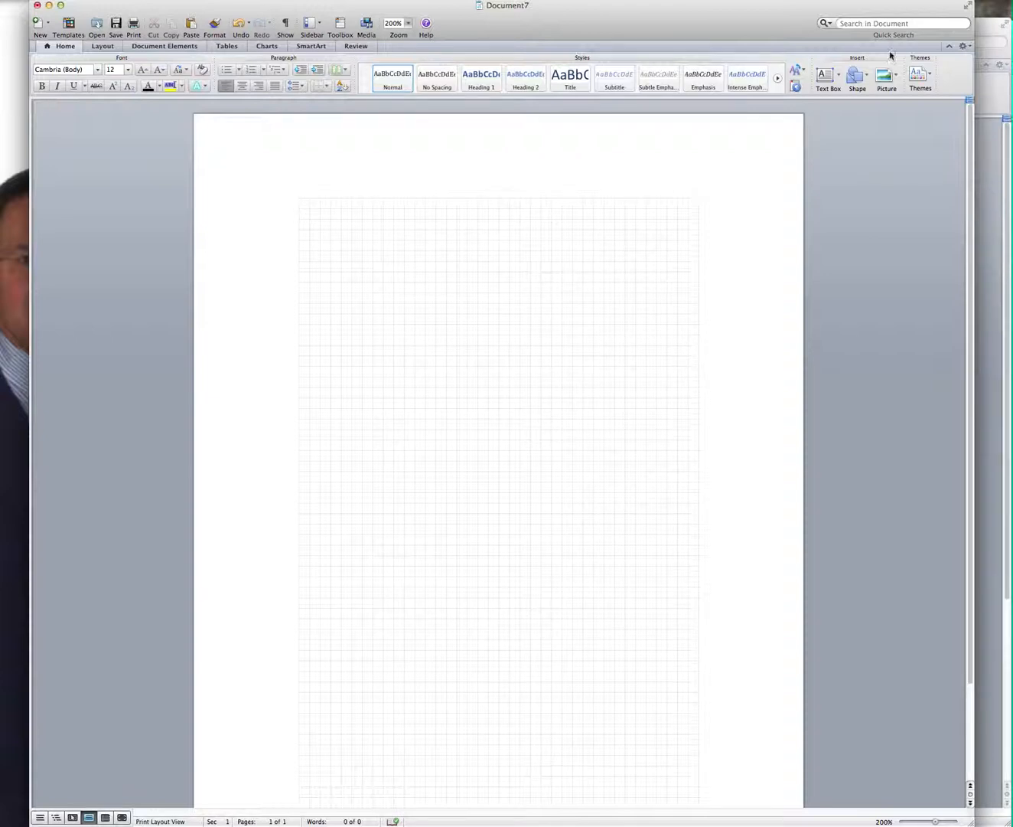
left_click(885, 76)
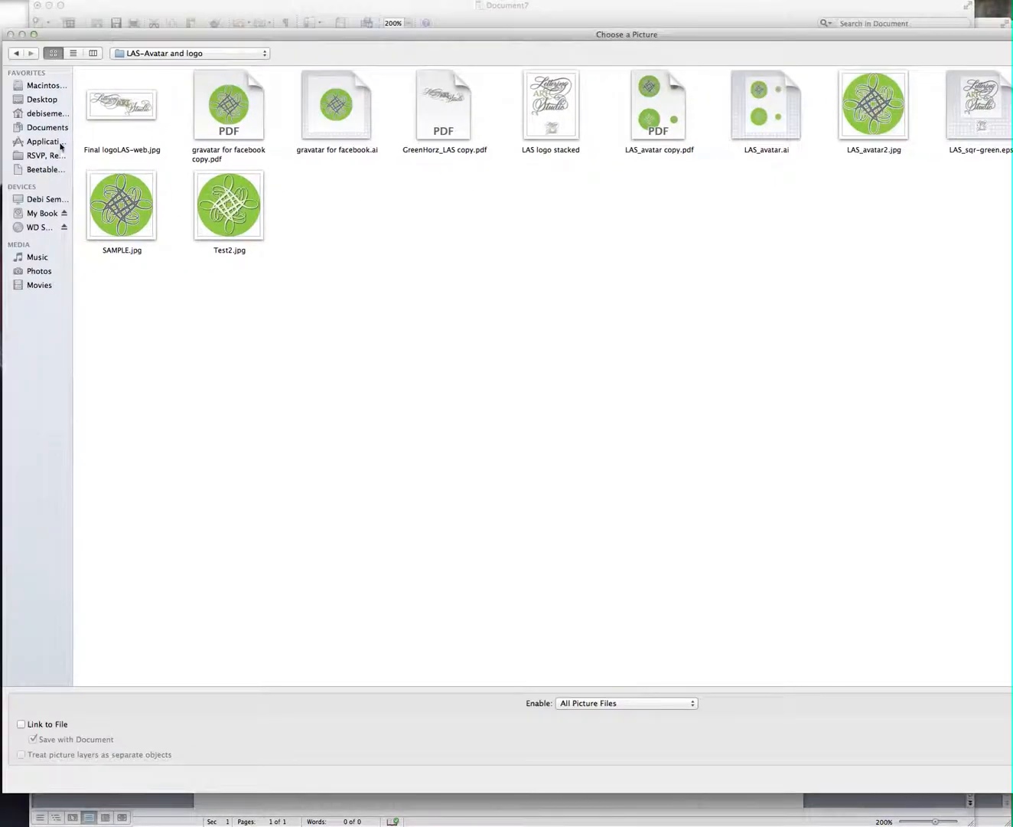
left_click(42, 100)
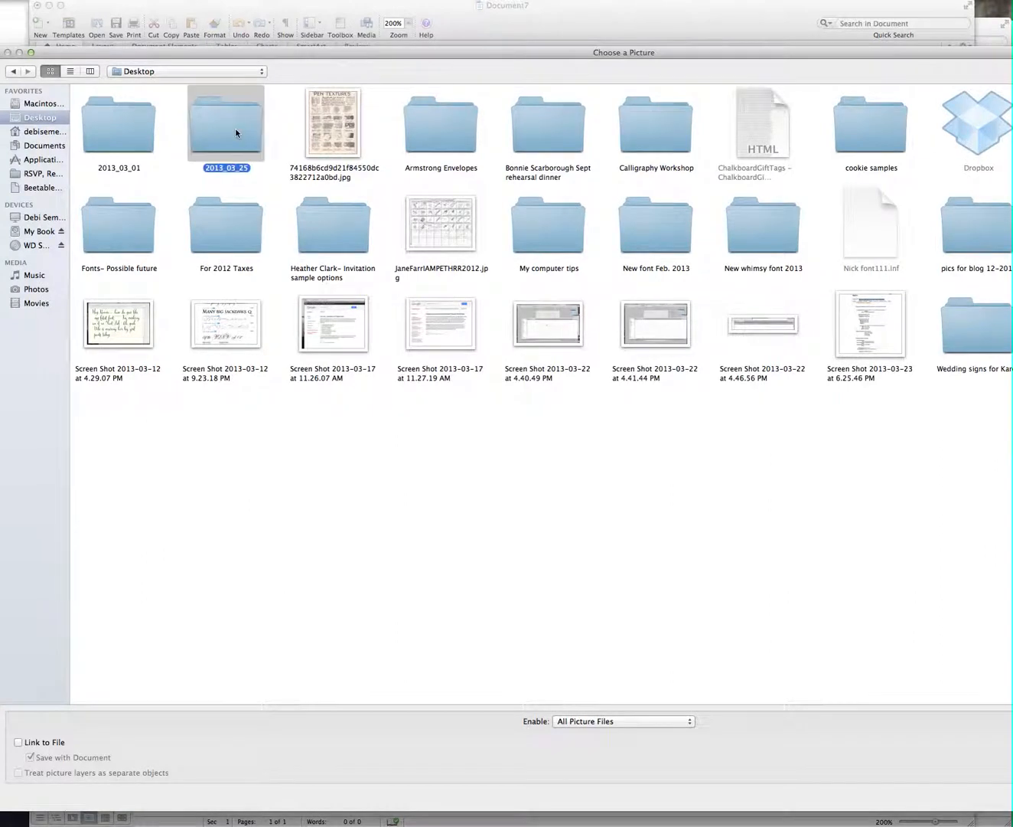
double_click(225, 122)
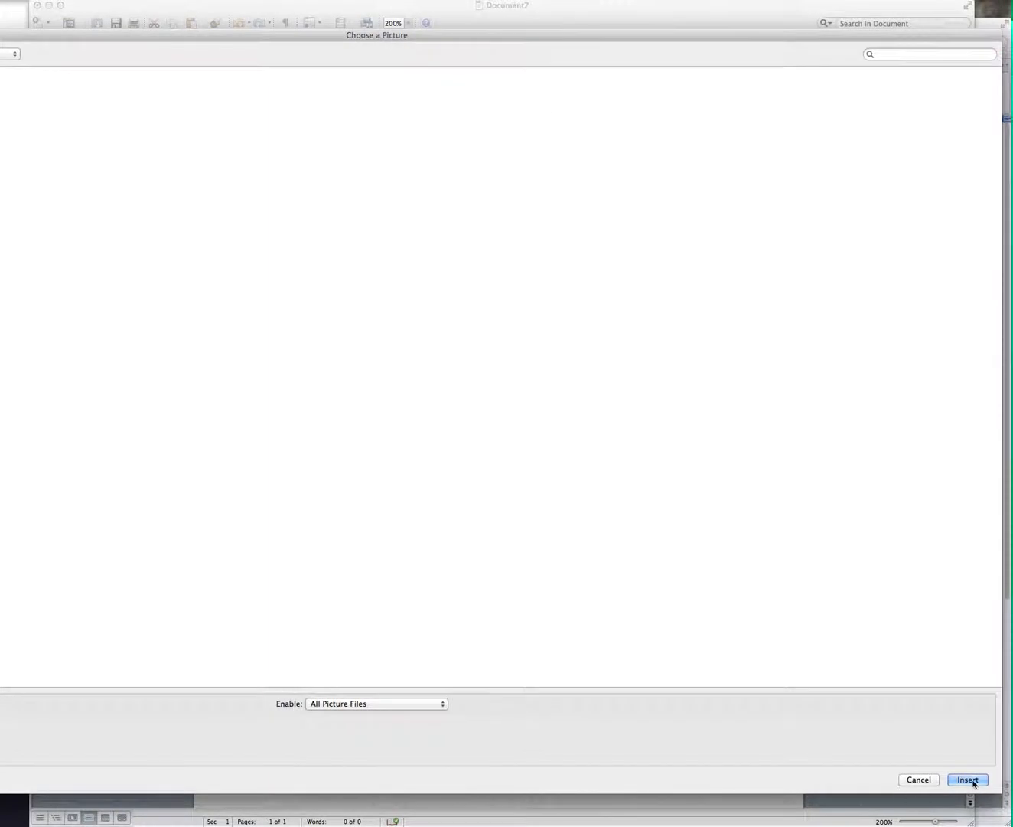
left_click(967, 779)
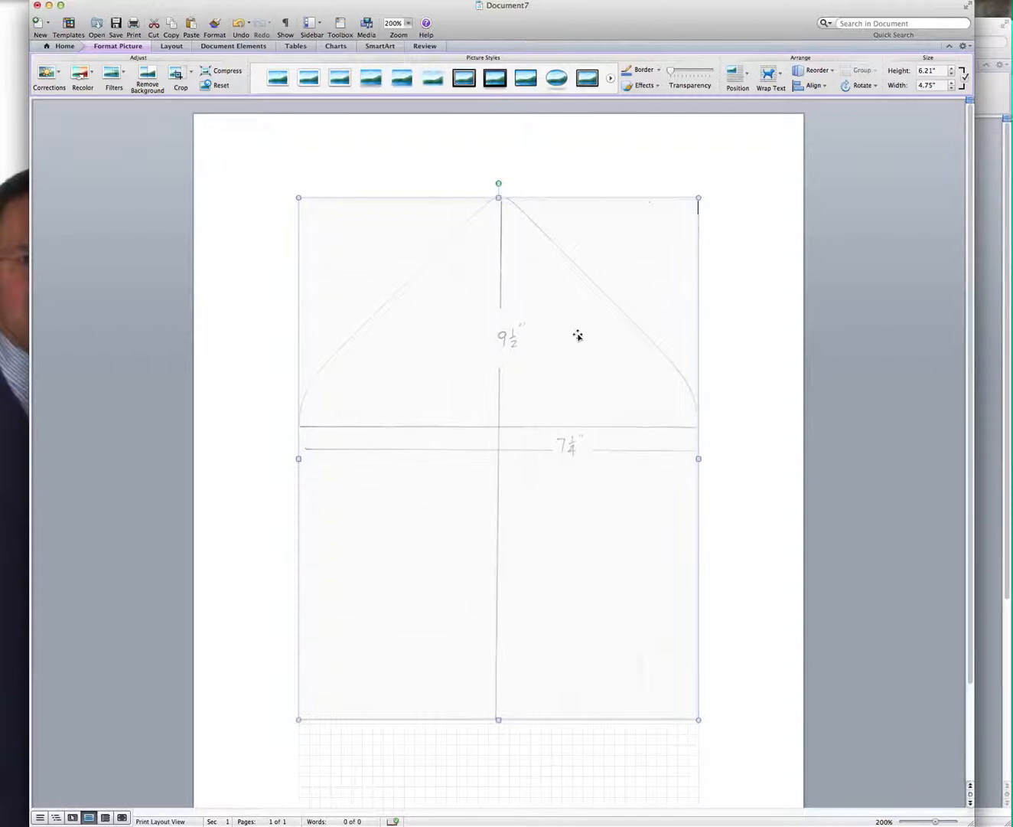
- Set the sketch's text wrapping to None and enlarge it to fill the whole page
right_click(579, 334)
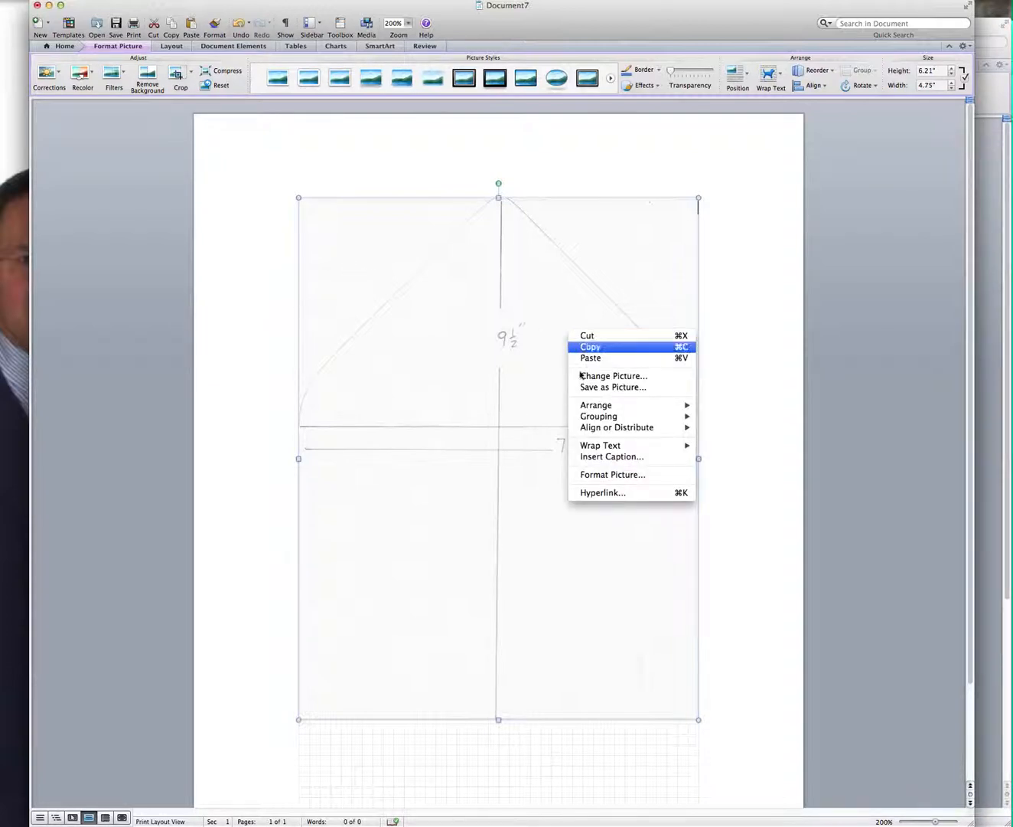
mouse_move(600, 444)
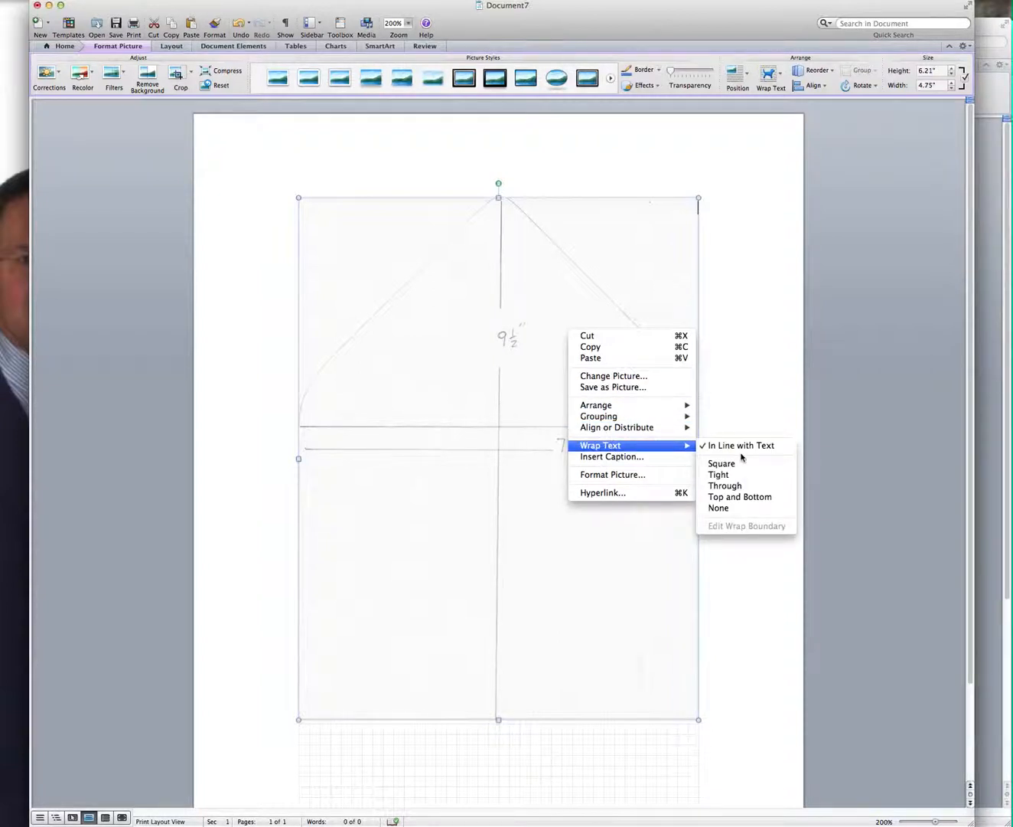
mouse_move(718, 508)
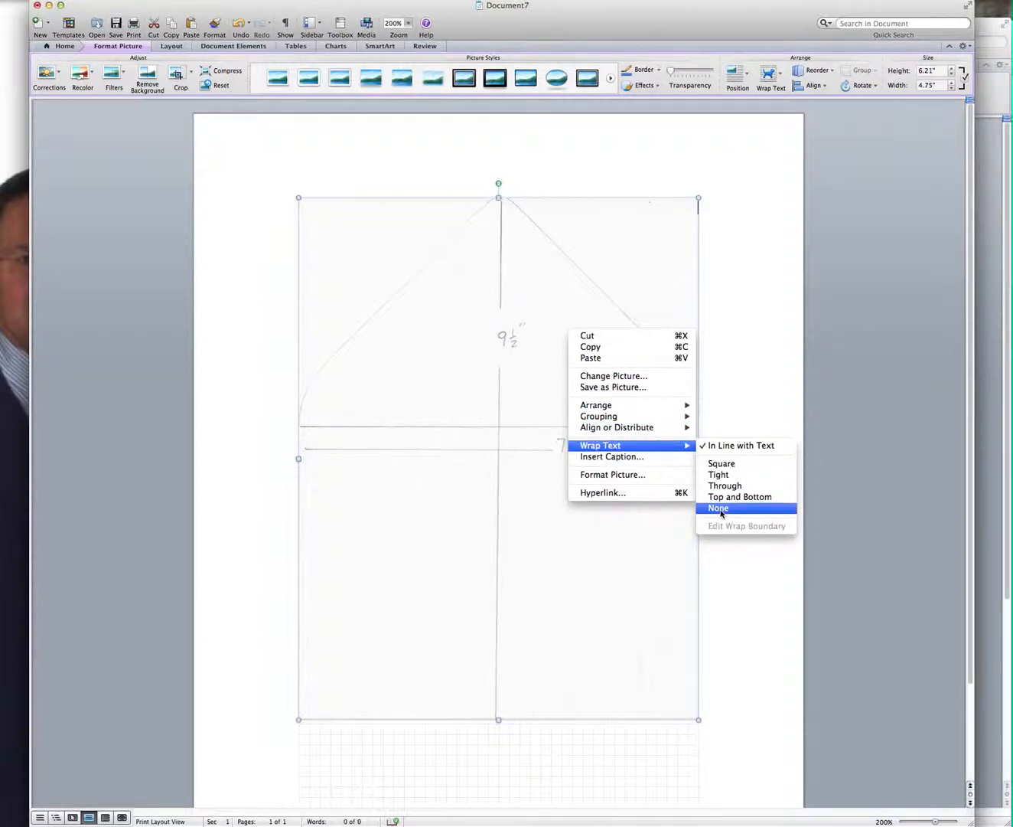
left_click(718, 508)
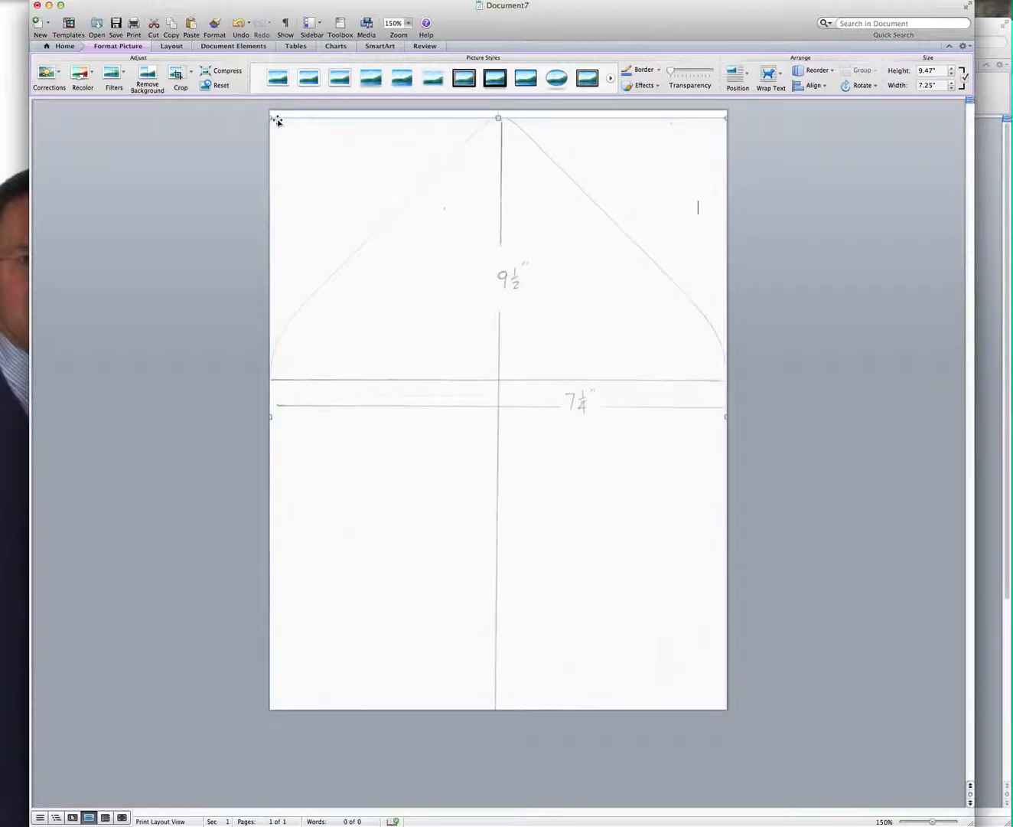
left_click_drag(272, 120, 270, 110)
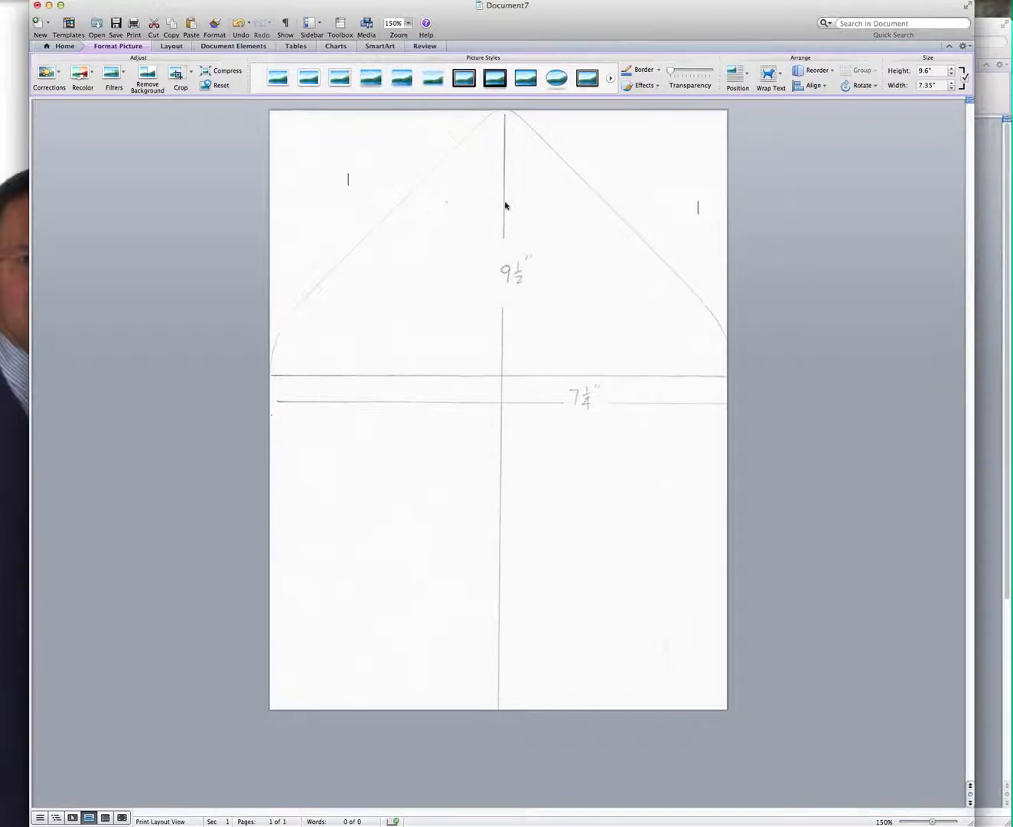
left_click(502, 217)
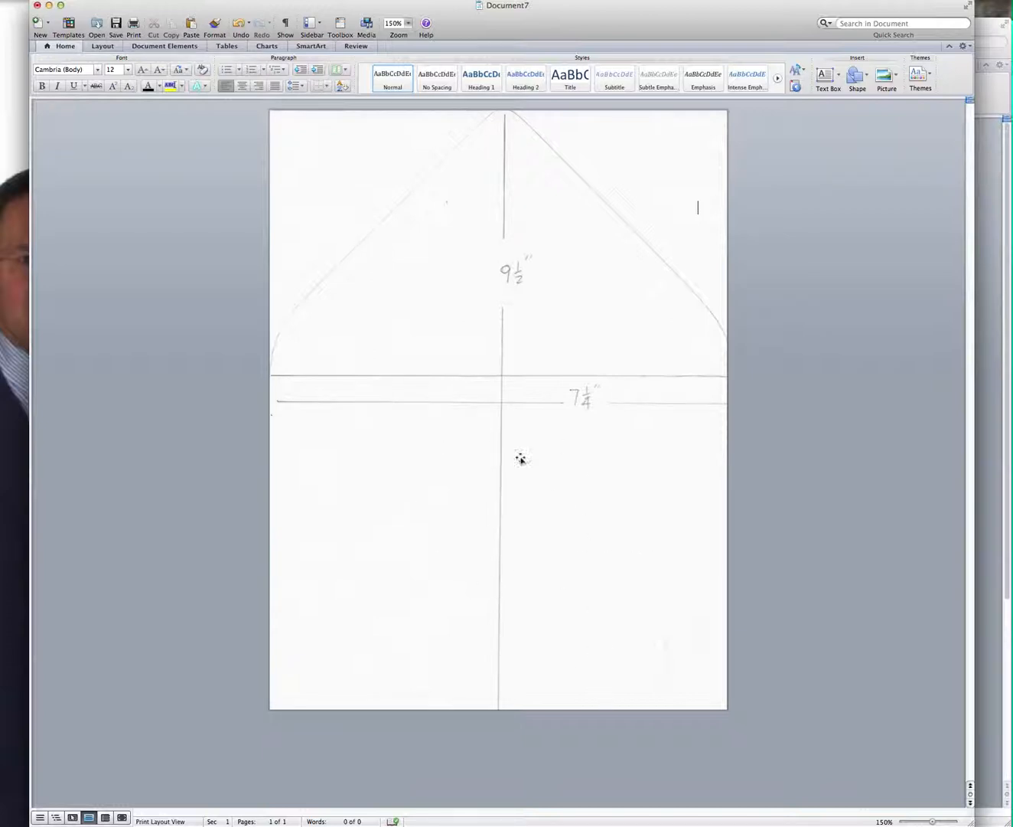
mouse_move(556, 530)
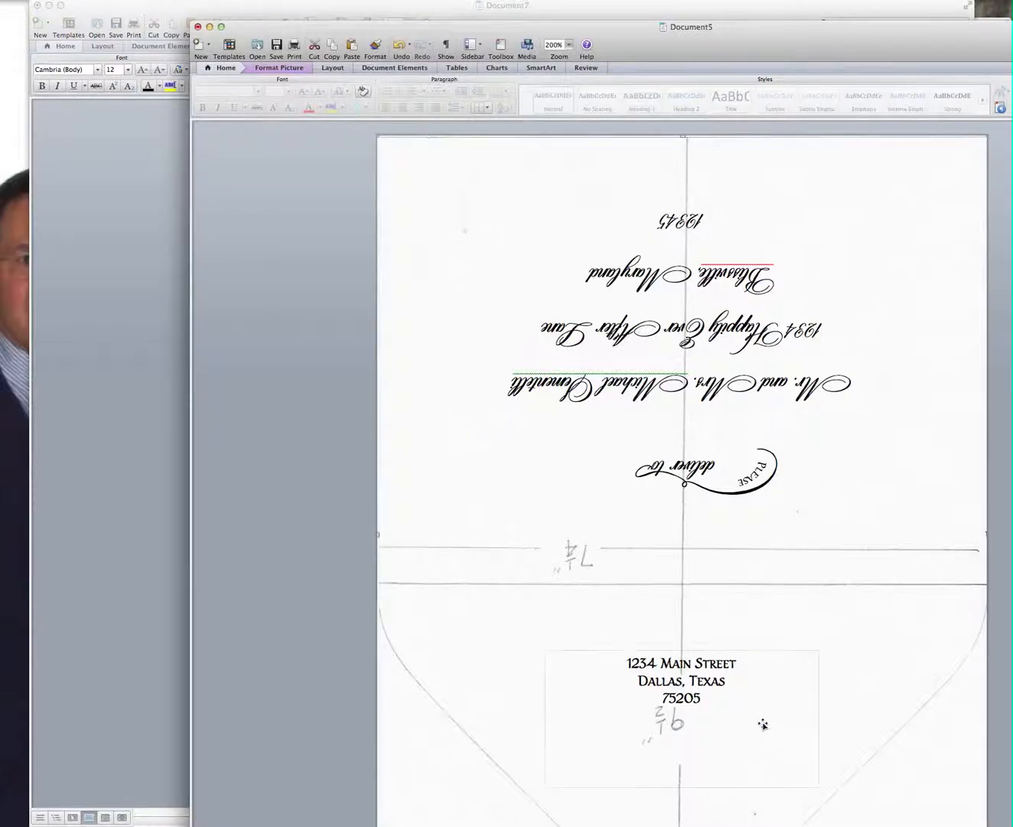
- Bring the new template document with the full-page sketch back to the front
left_click(686, 472)
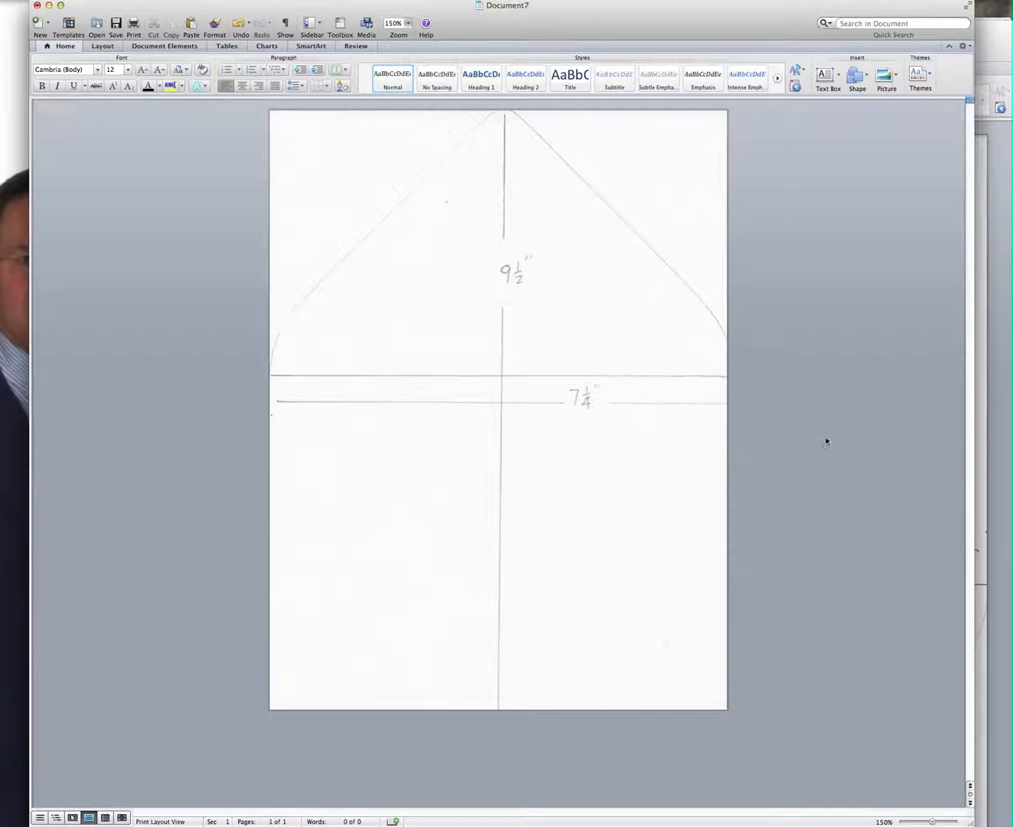
- Draw a plain horizontal text box on the flap set to the DomLovesMary calligraphy font
left_click(827, 76)
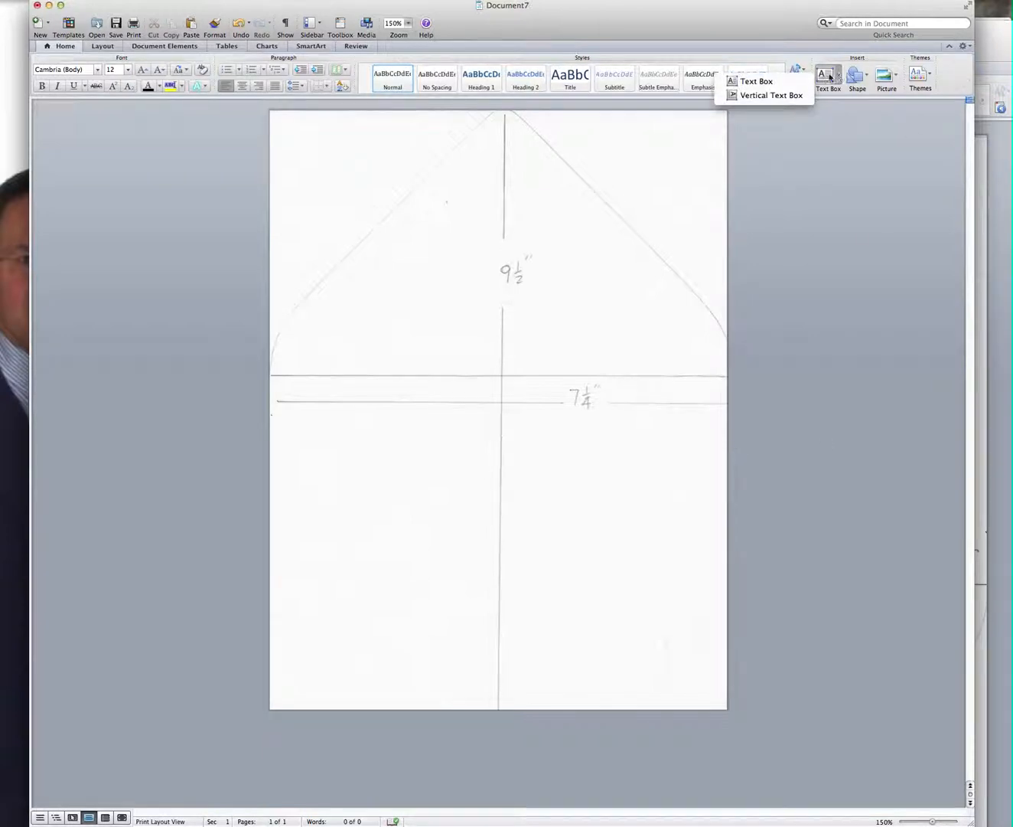
left_click(756, 82)
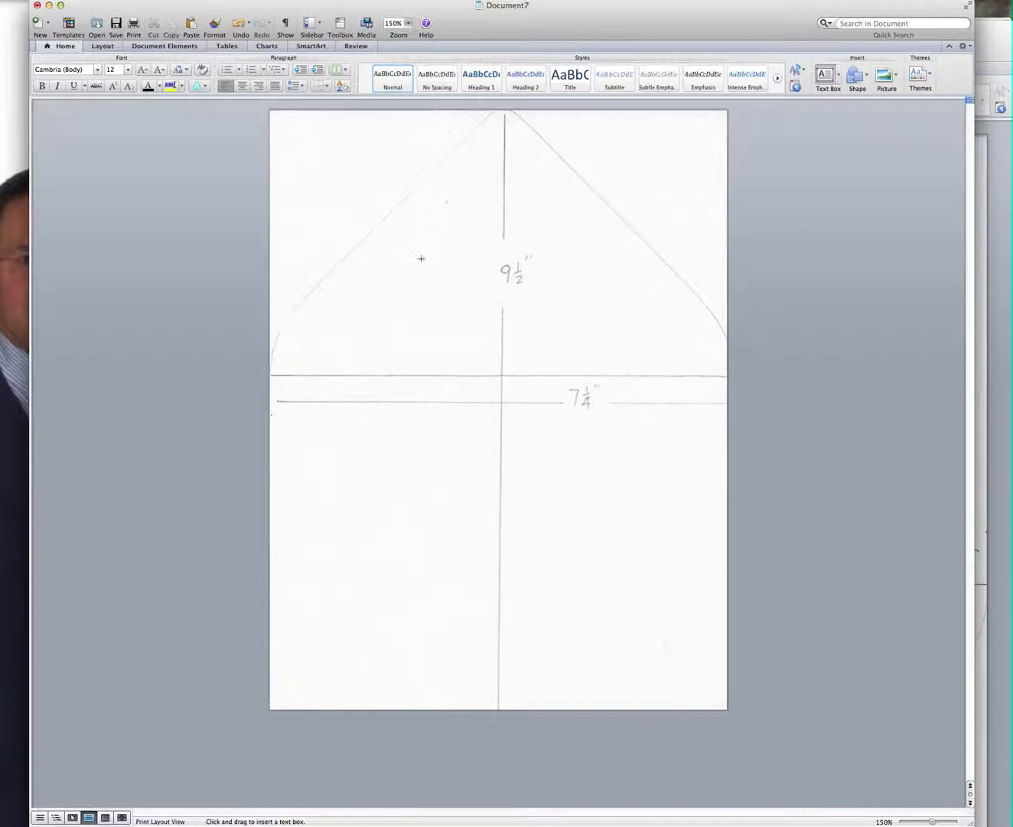
left_click_drag(419, 259, 606, 346)
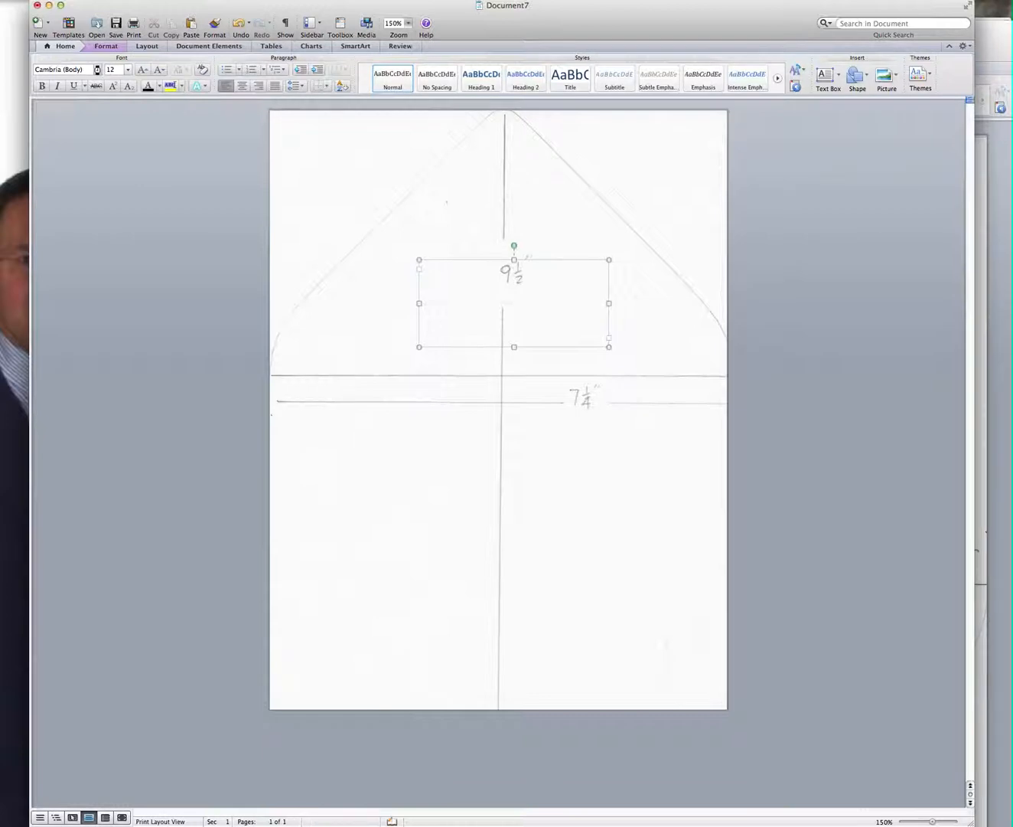
left_click(69, 69)
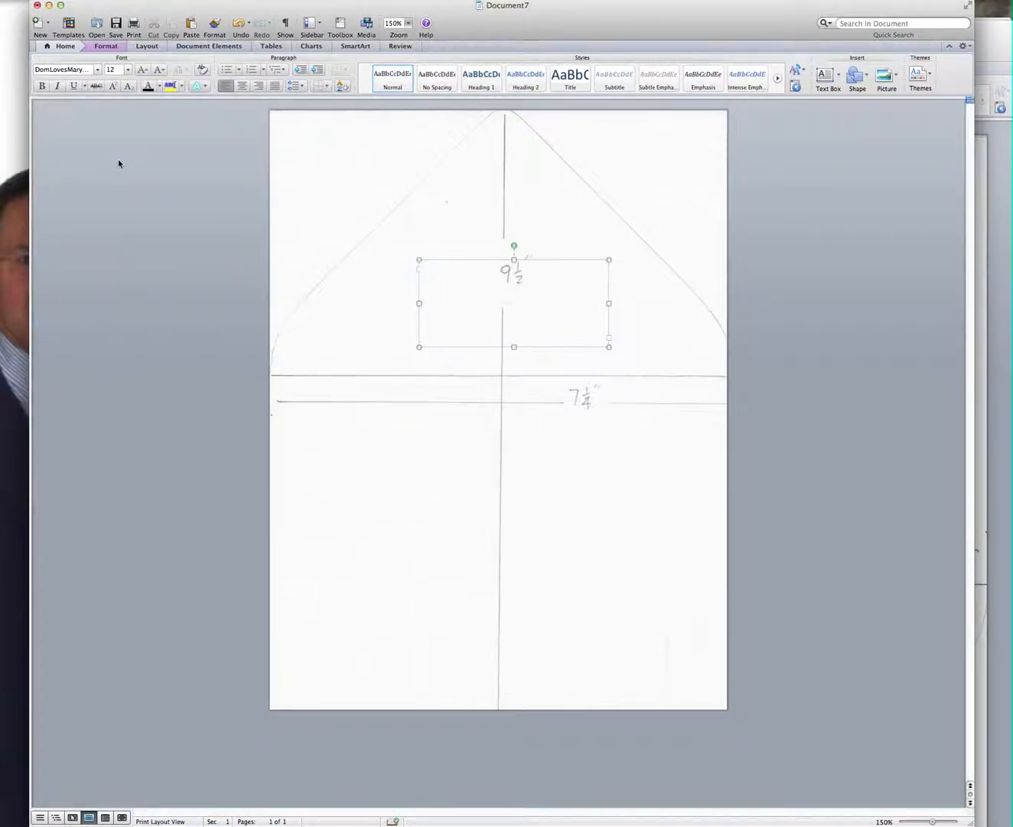
- Enter the return address 1234 Main Street, Dallas, Texas 75205 and center it
left_click(426, 269)
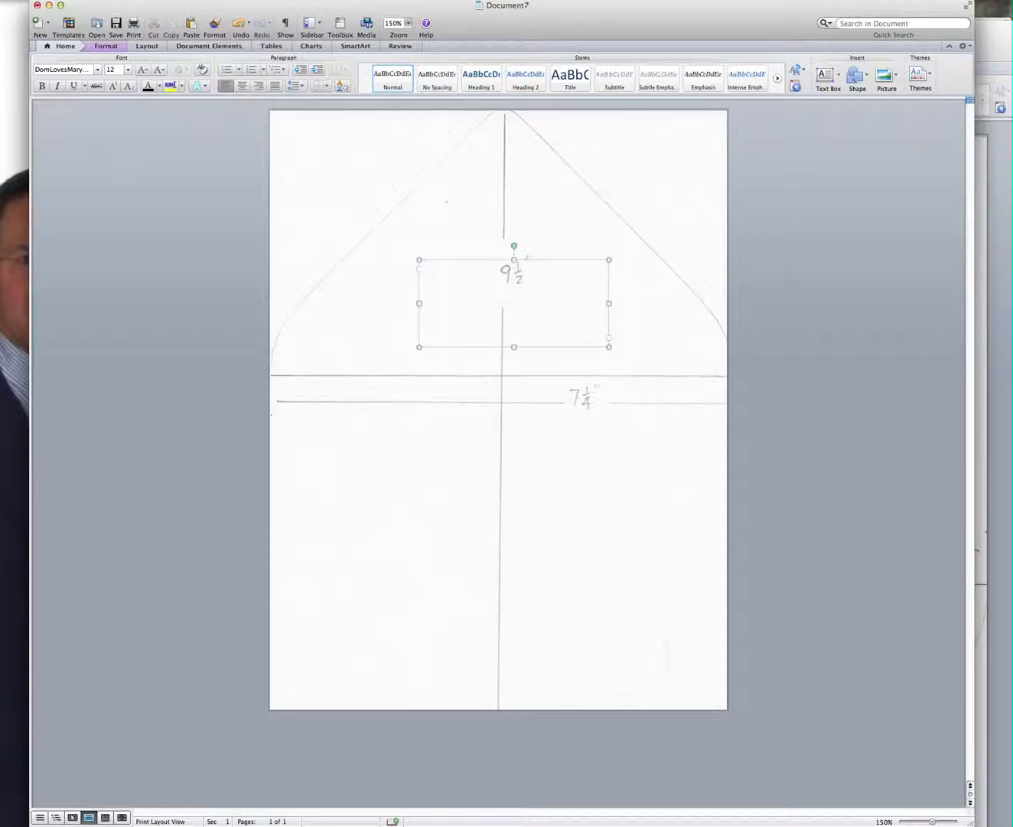
type("1234")
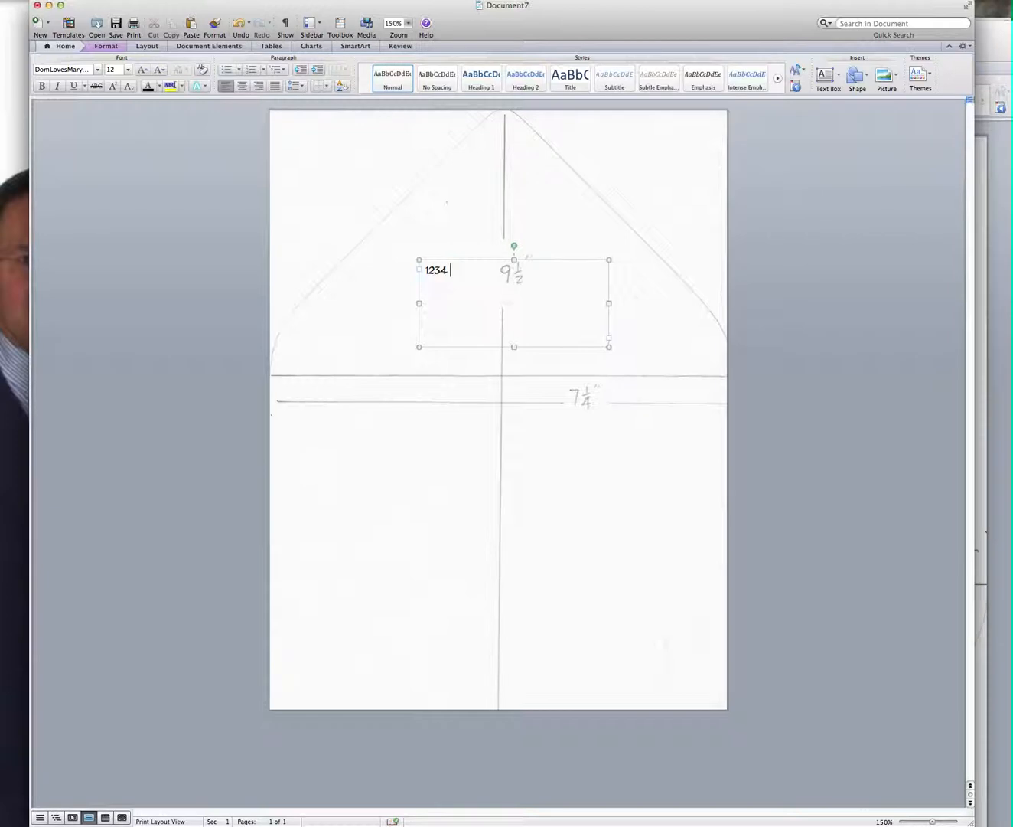
type("Main")
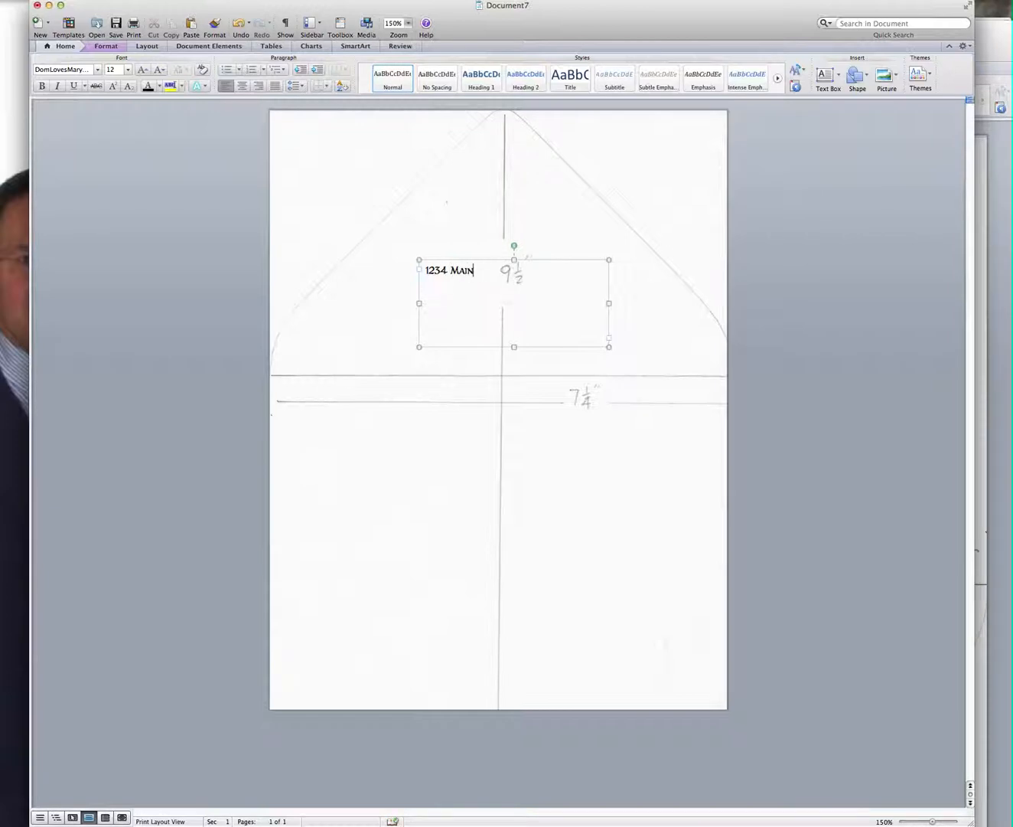
type("Street")
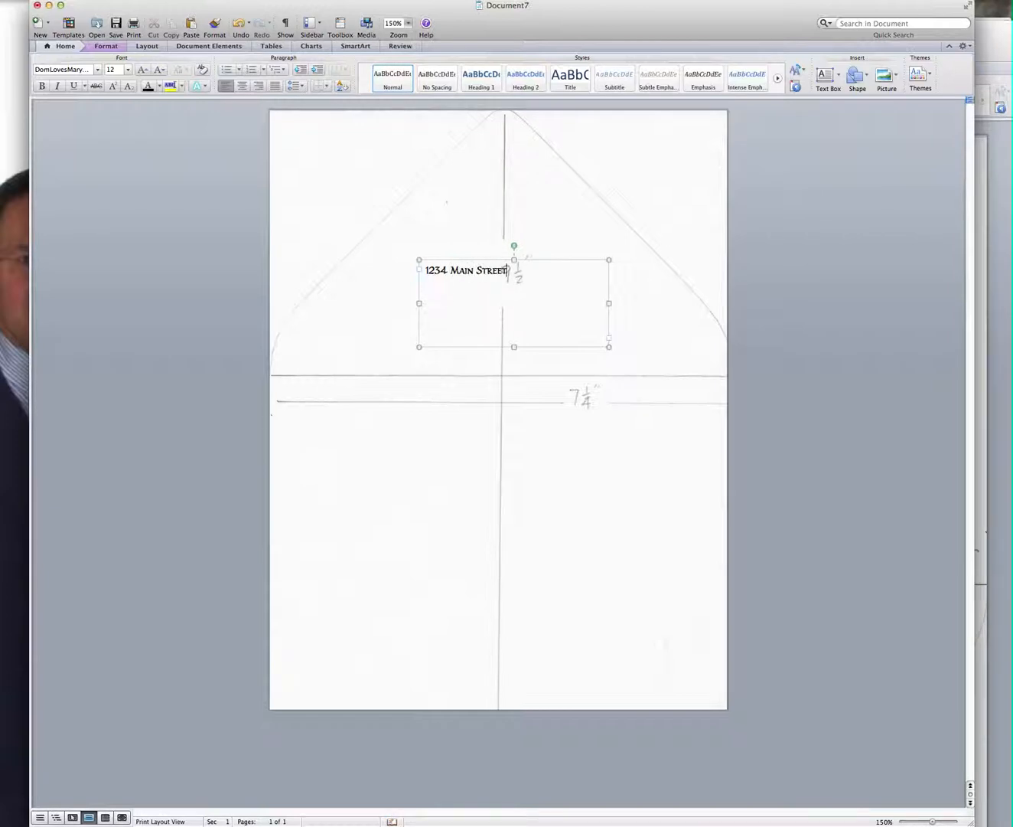
type("Dallas, T")
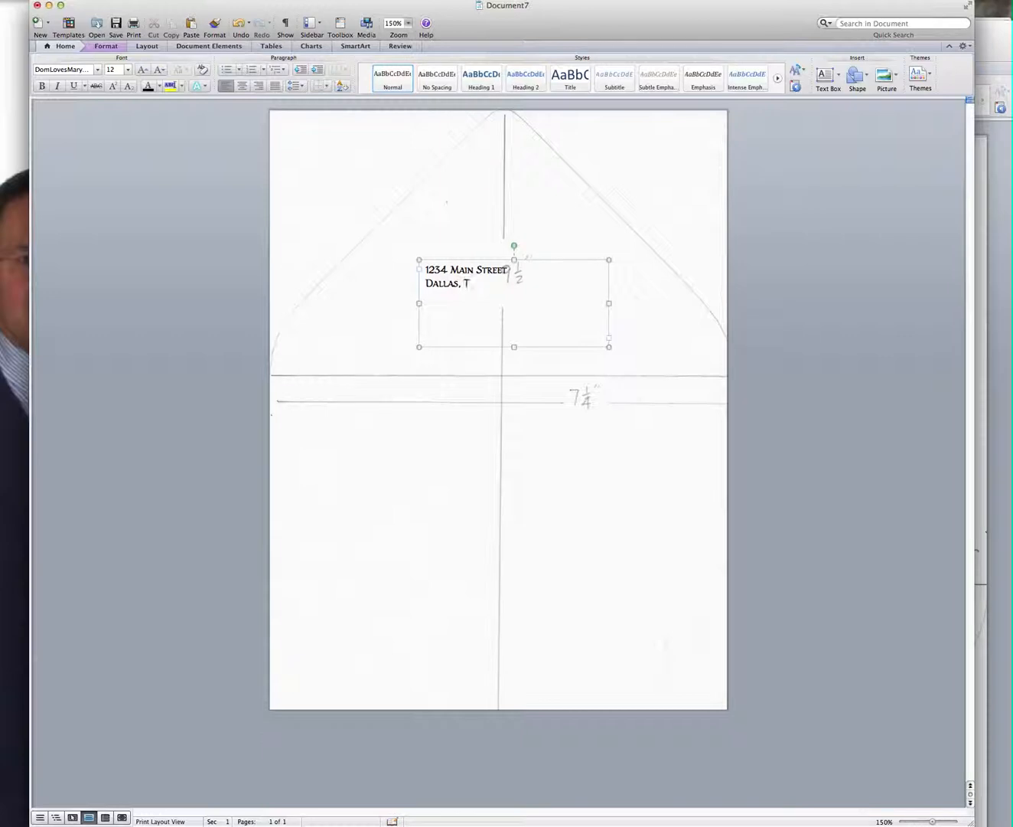
type("exas")
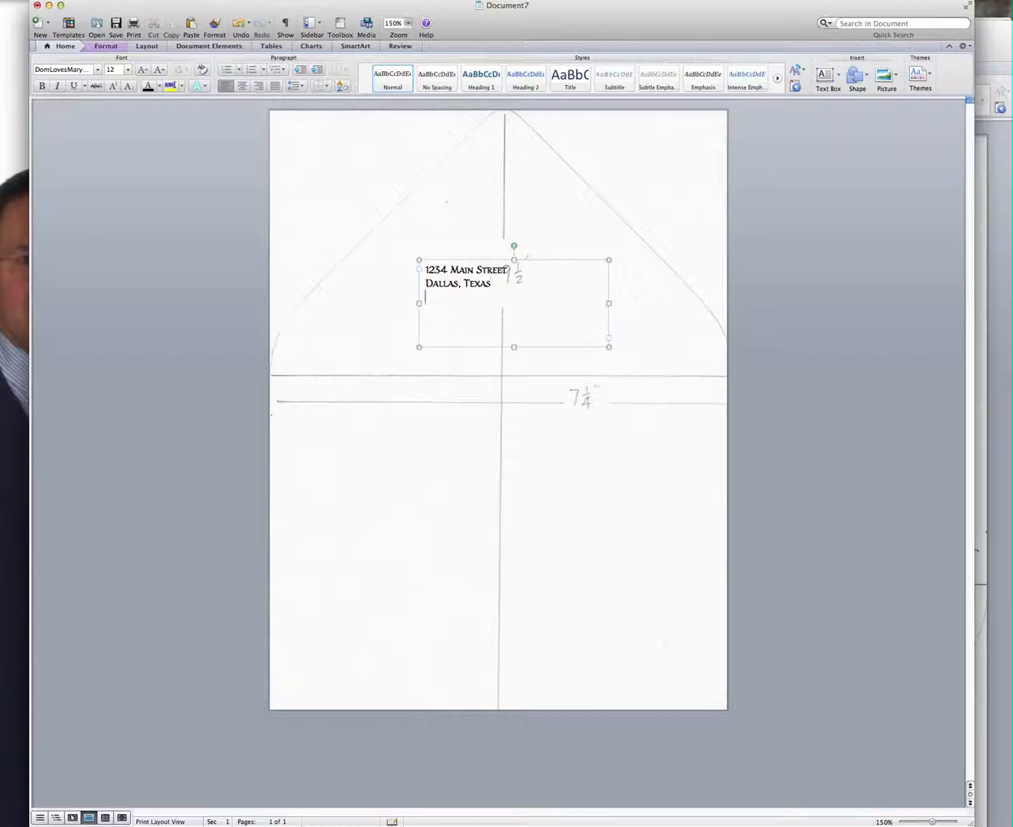
type("75205")
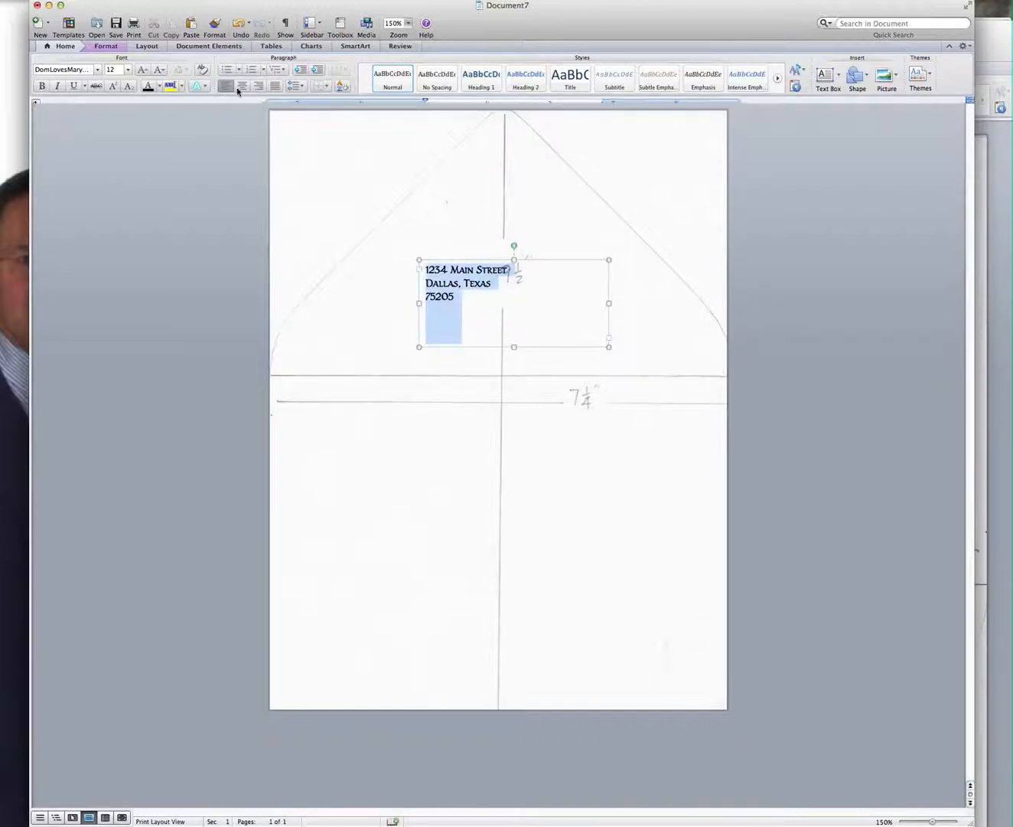
left_click(242, 86)
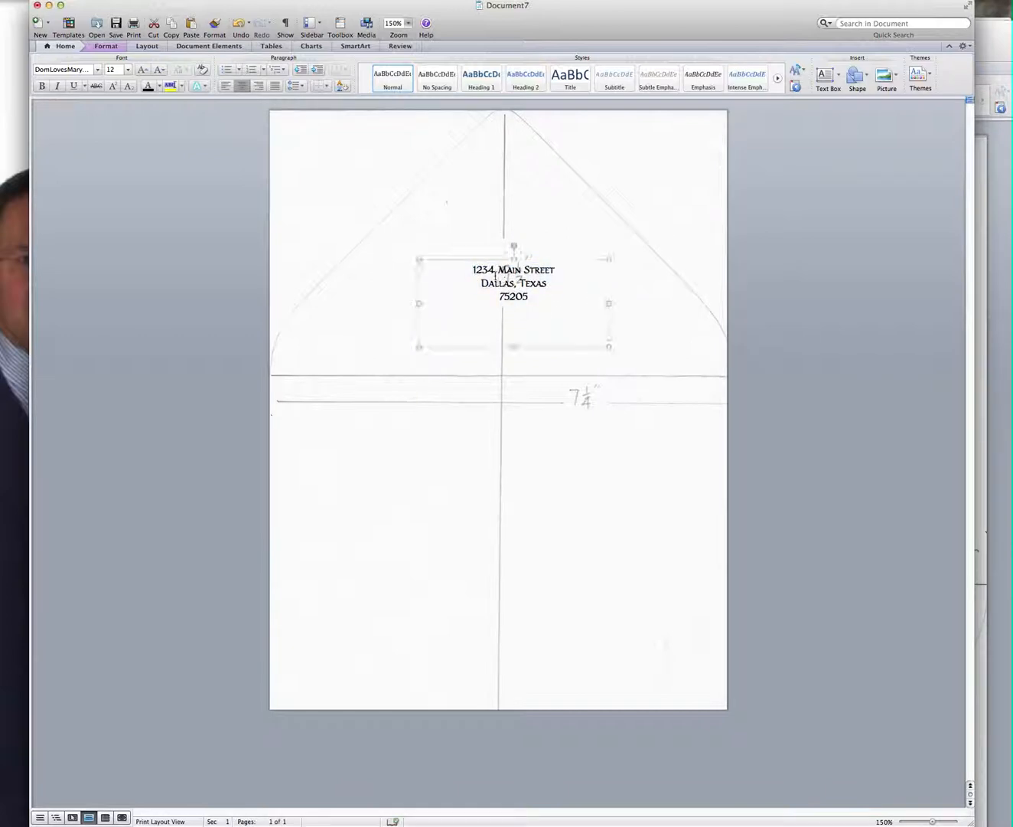
- Rotate the return address text box 180 degrees so it sits upside down on the flap
left_click(514, 270)
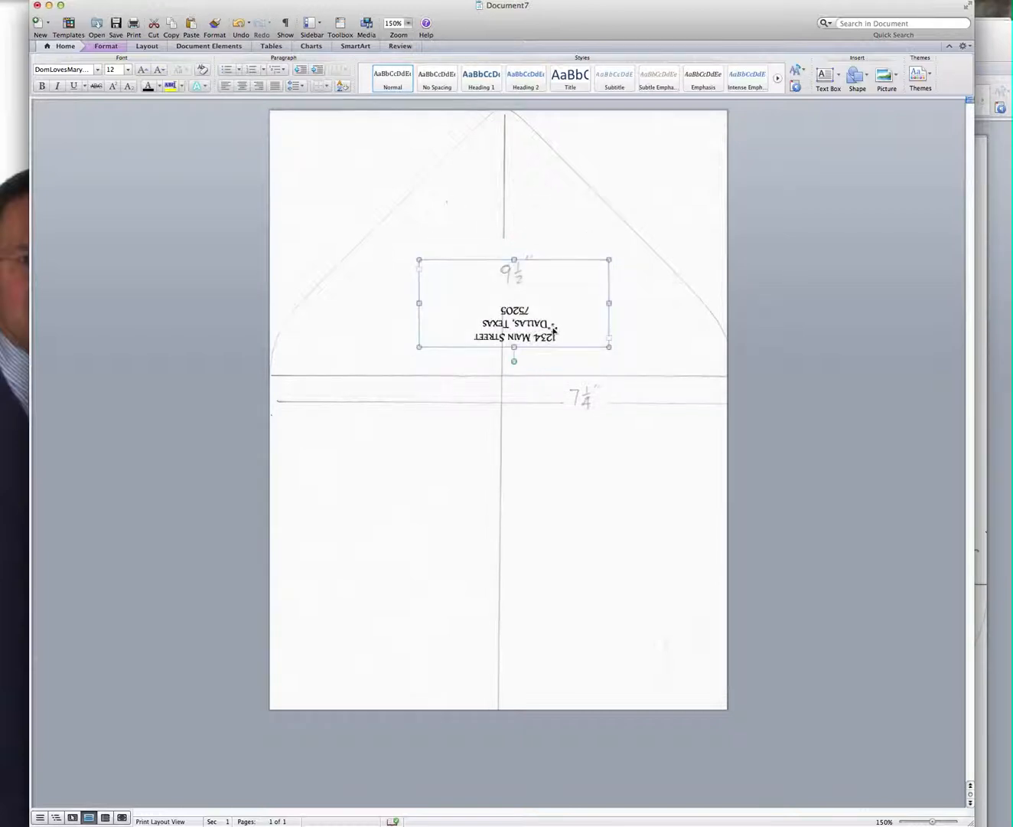
left_click_drag(513, 303, 505, 278)
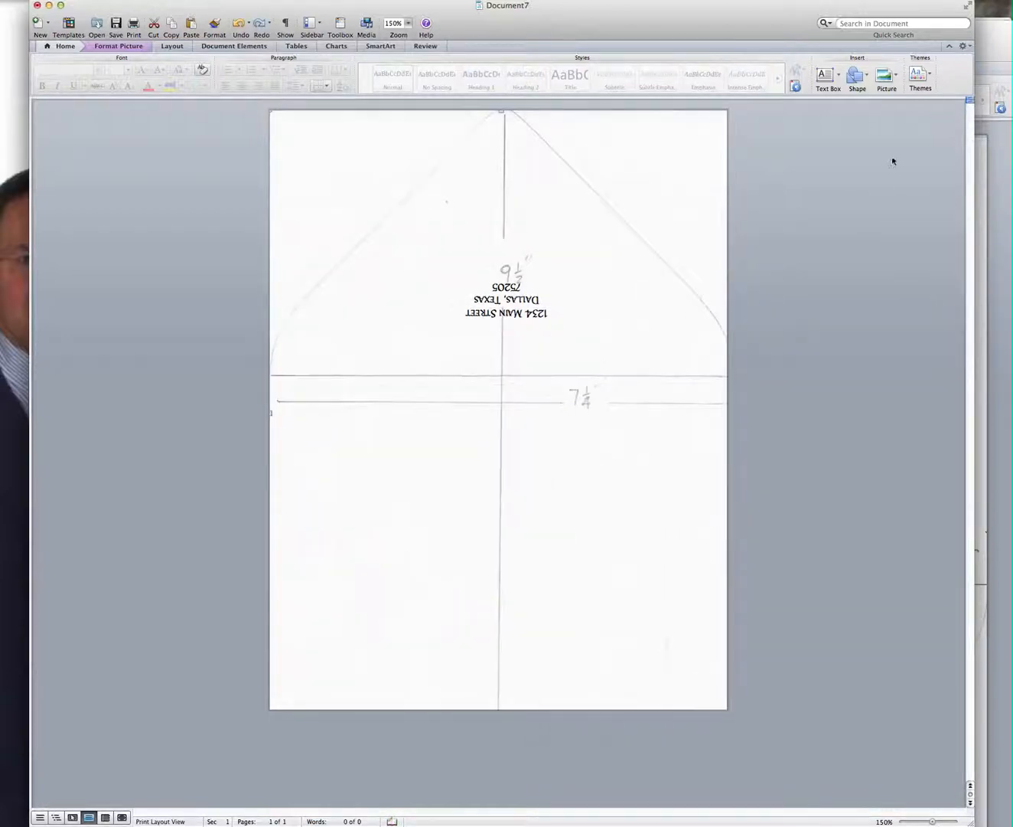
- Draw a large empty recipient text box below the fold line and adjust its size
left_click(828, 76)
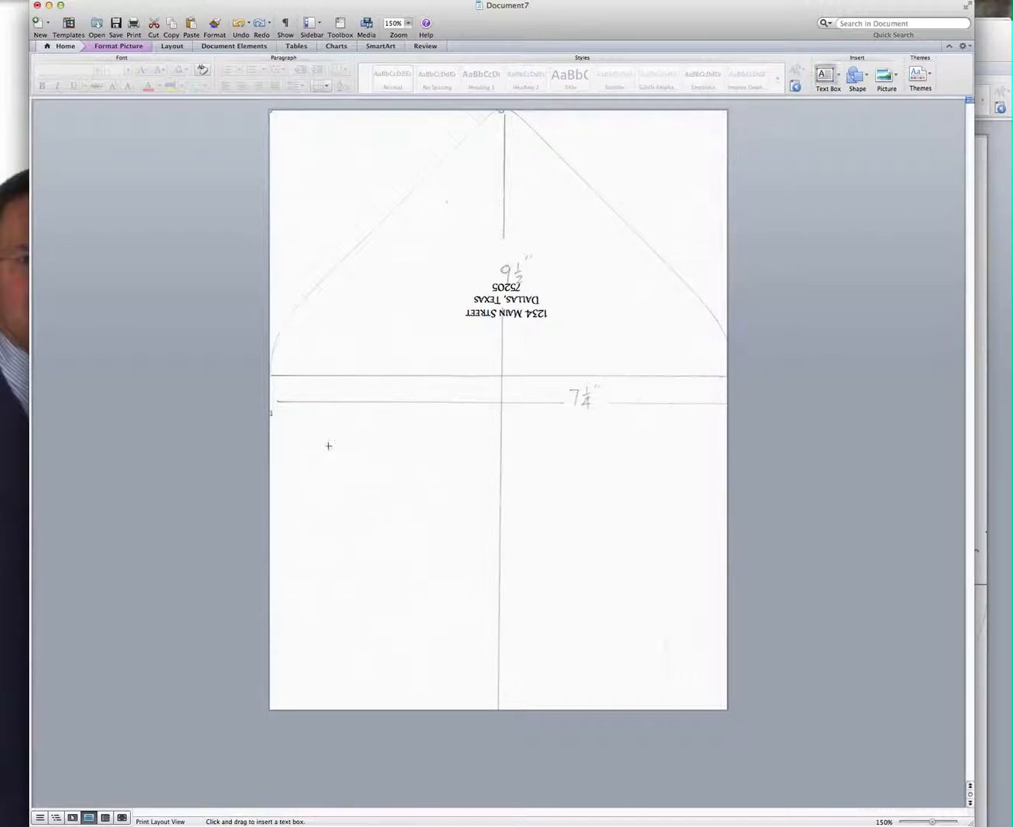
left_click_drag(327, 443, 665, 648)
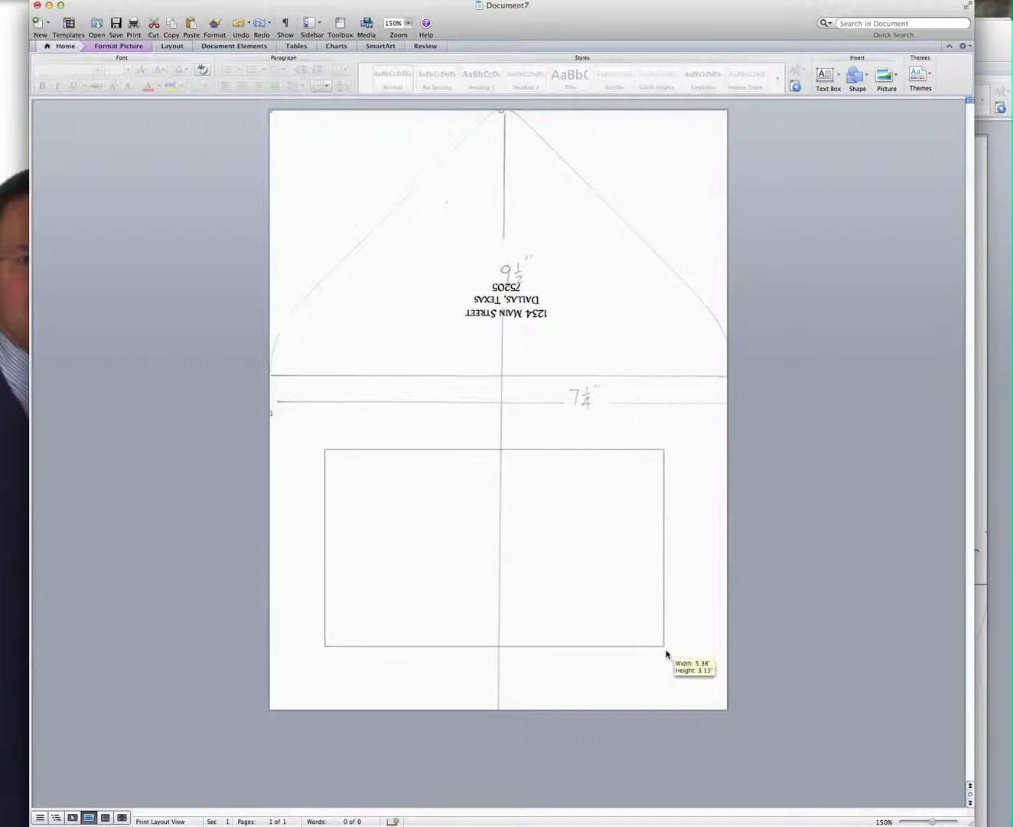
left_click_drag(666, 652, 646, 650)
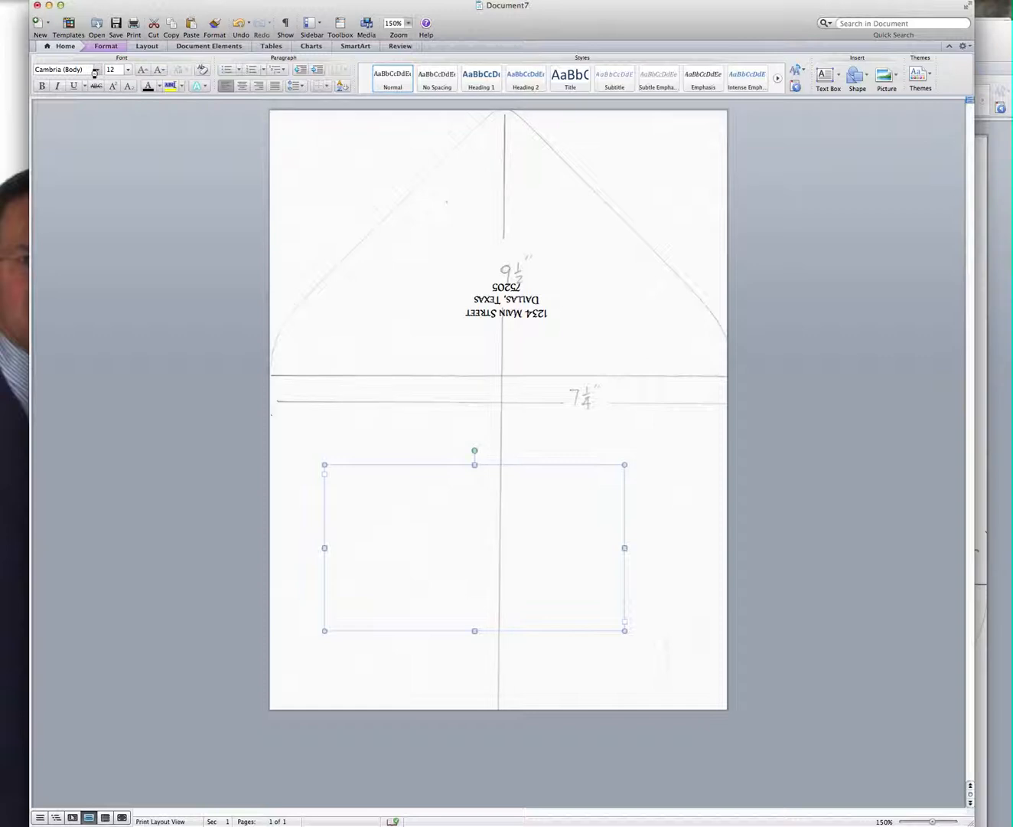
- Give the recipient box the DomLovesMary calligraphy font at size 26
left_click(95, 70)
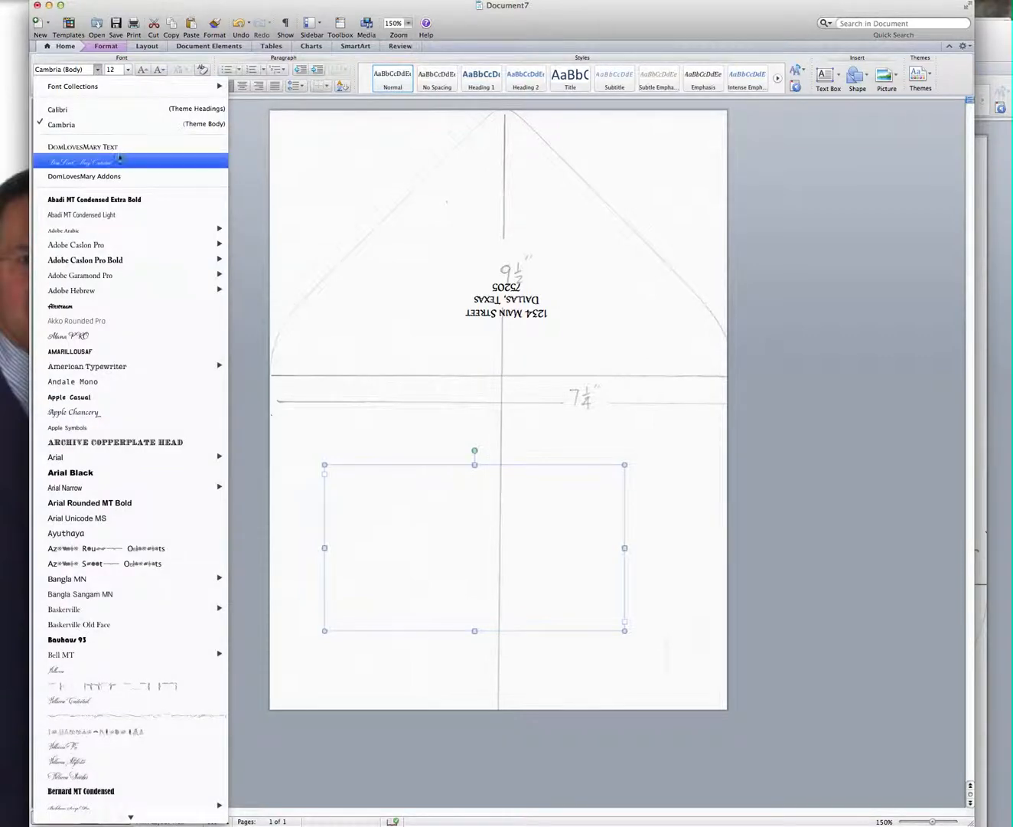
left_click(83, 147)
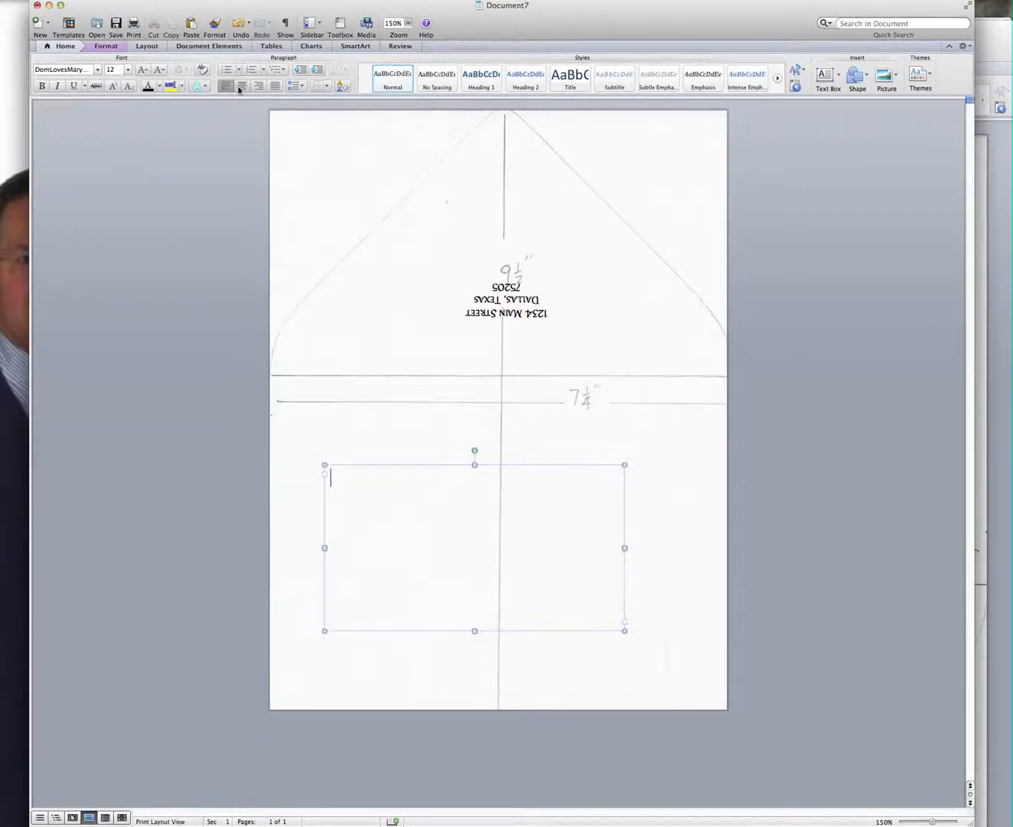
left_click(126, 70)
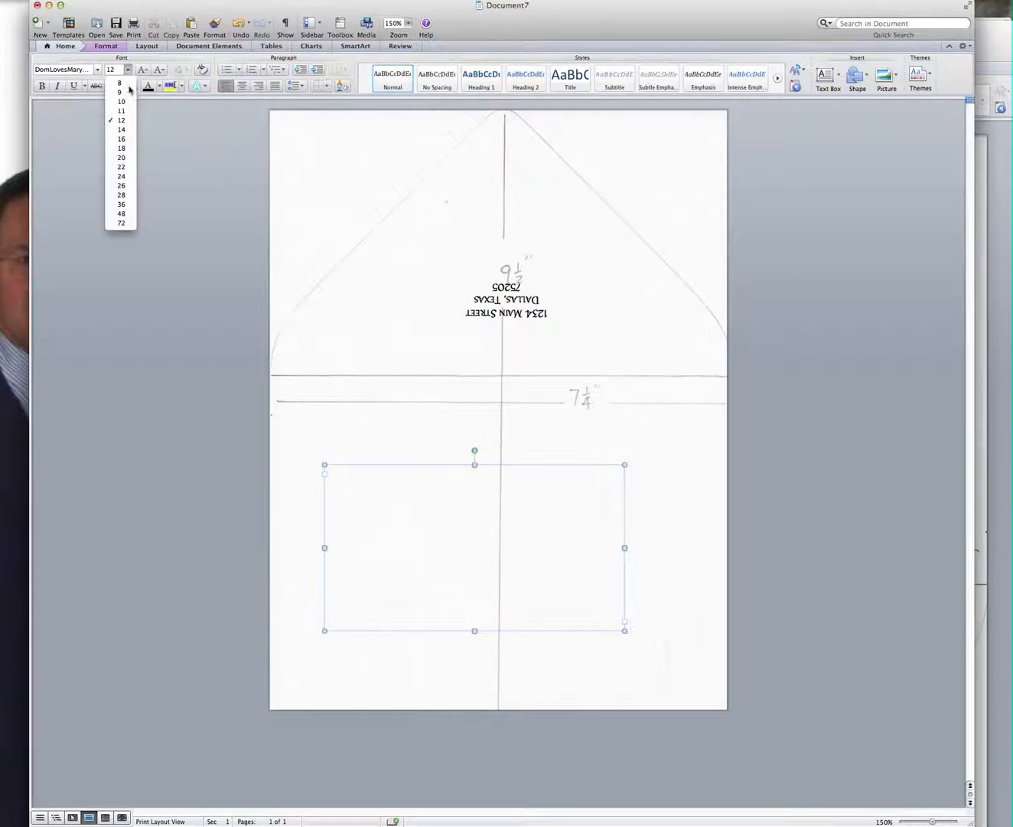
left_click(128, 192)
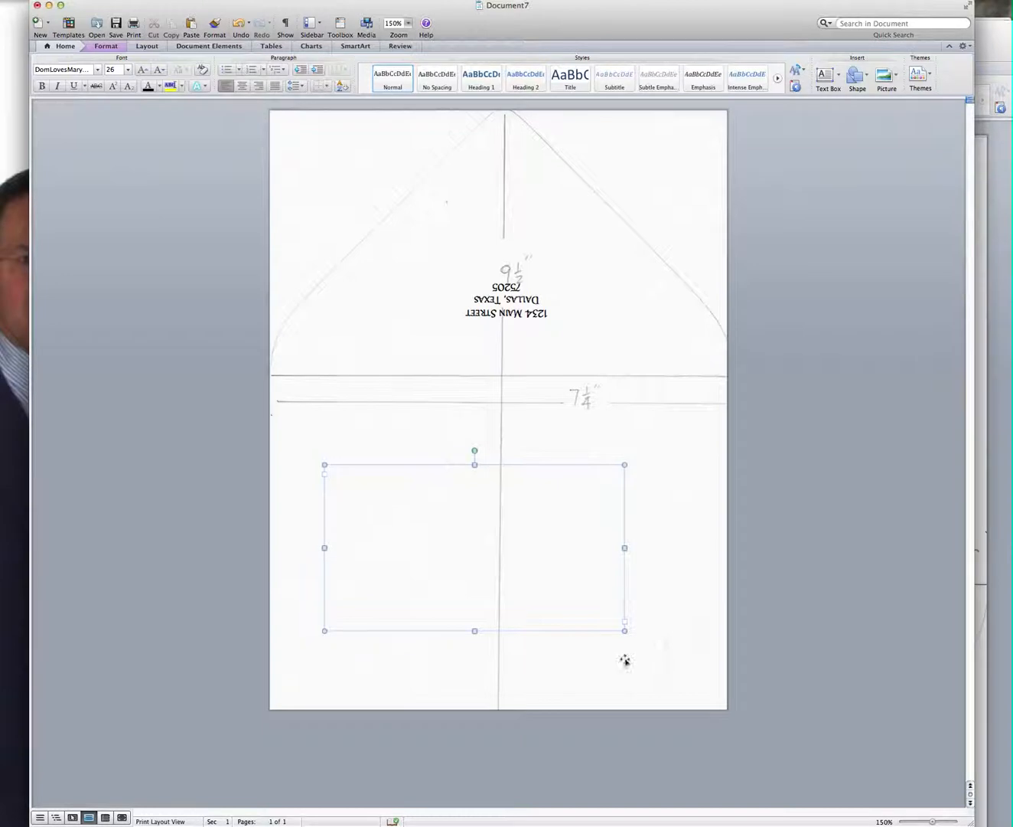
type("Mr")
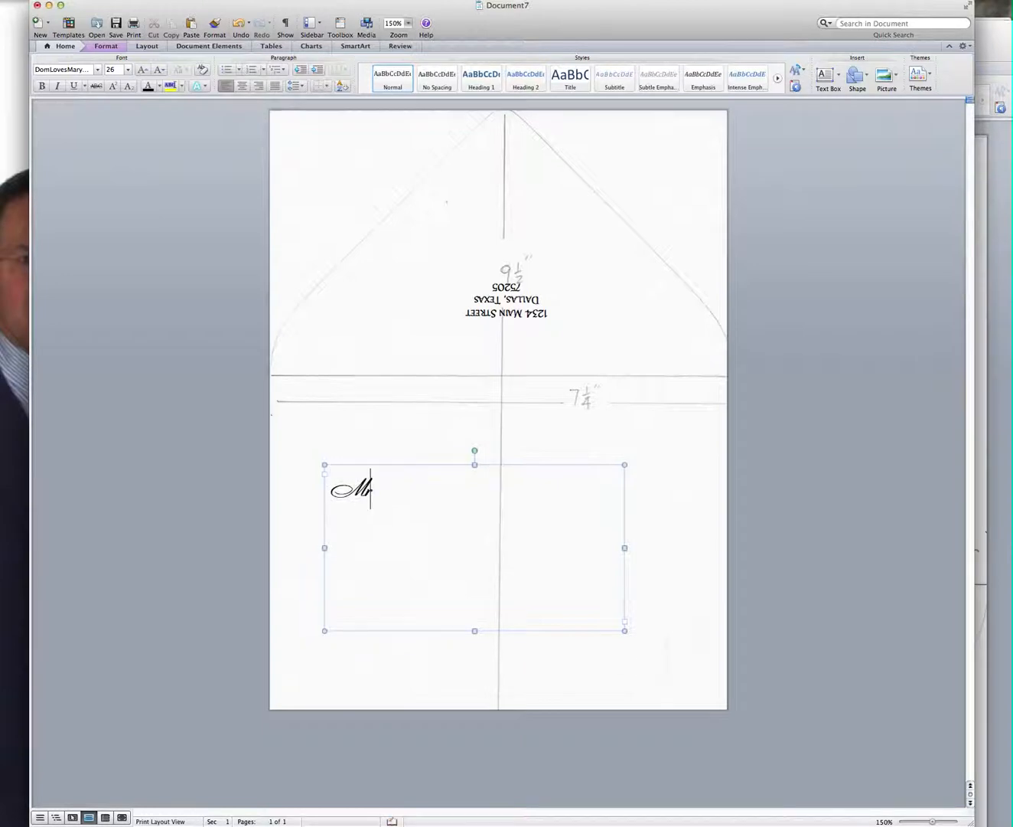
type("r. and Mrs")
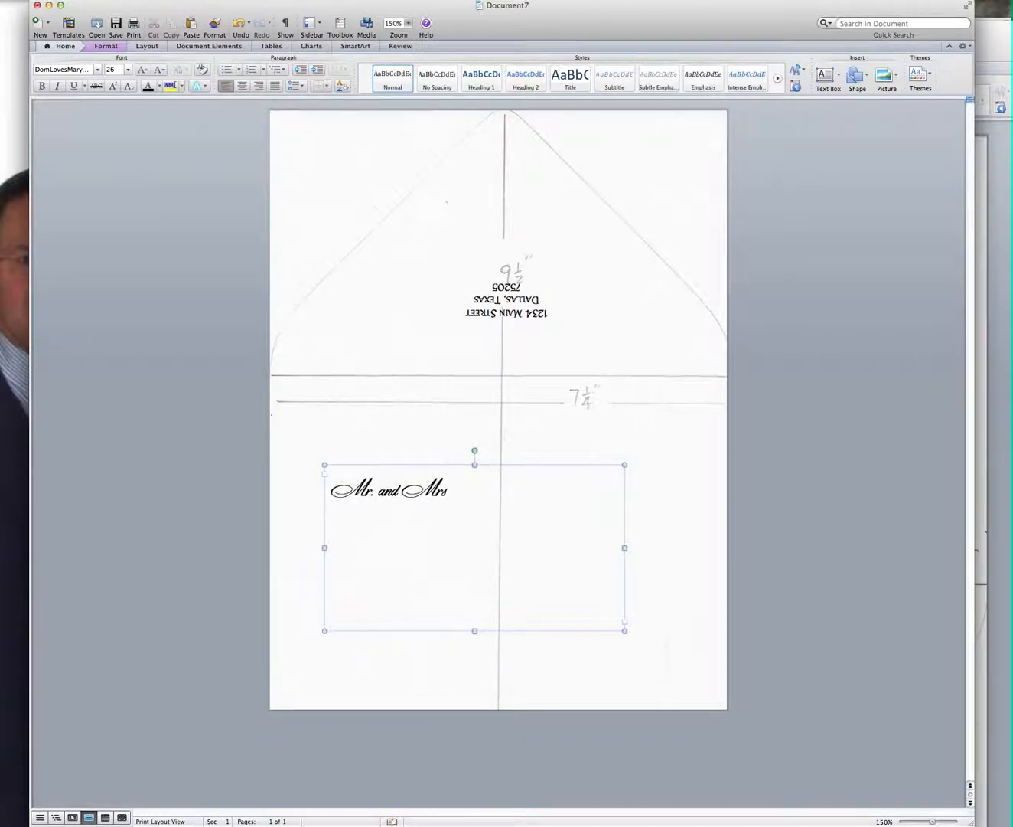
type("Michael")
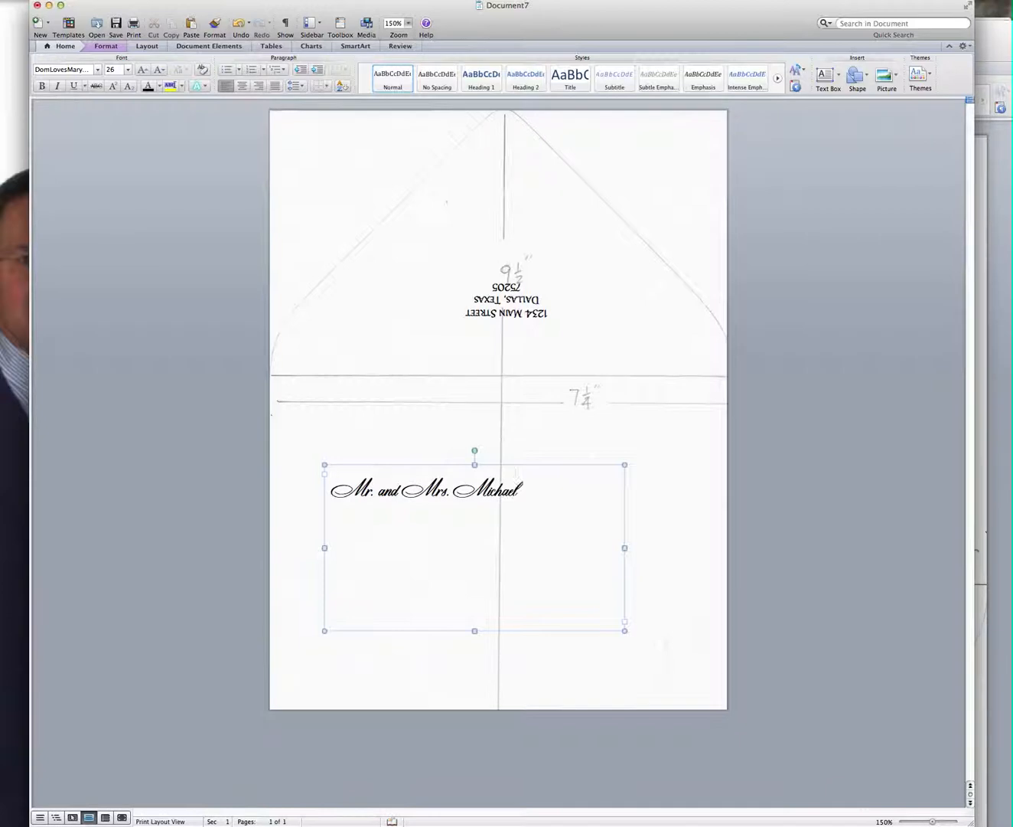
type("Semen")
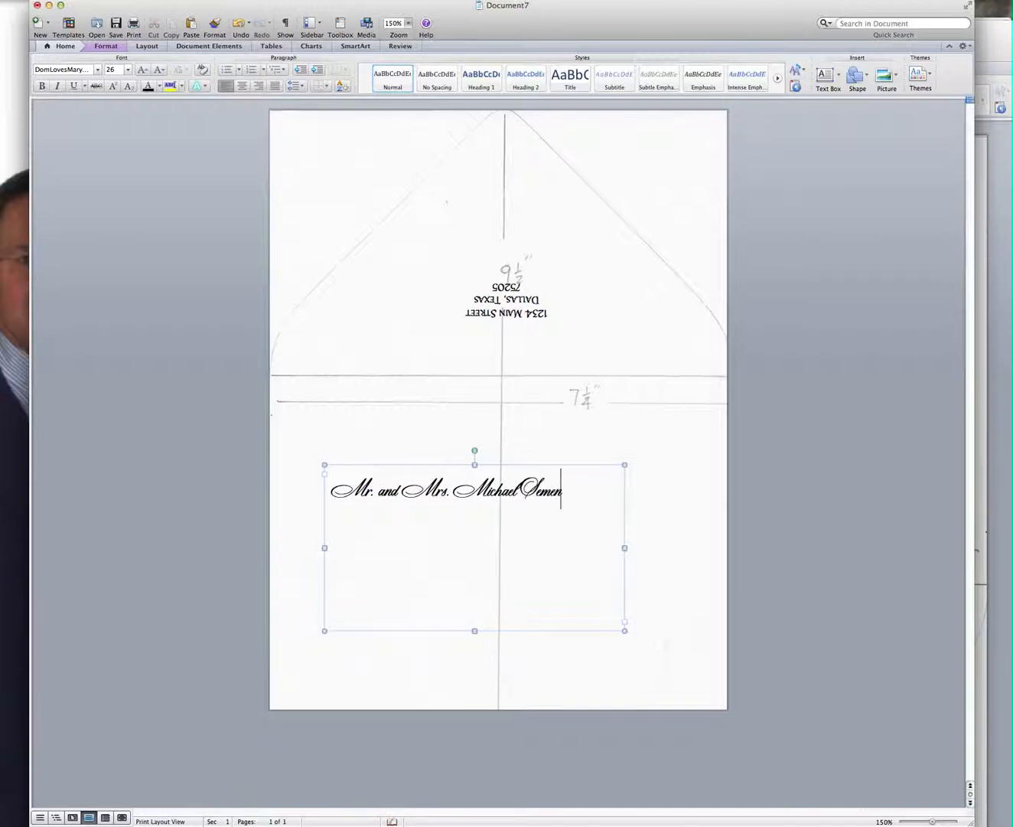
type("telli")
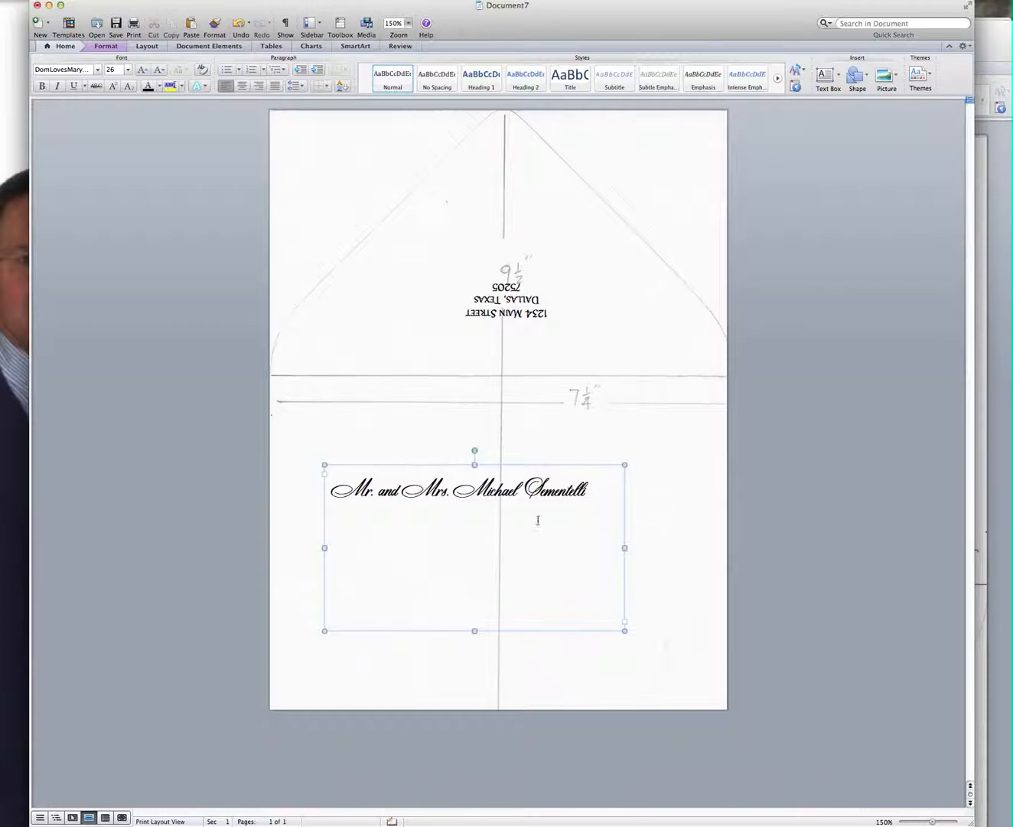
- Add the street, town and Maryland ZIP lines below the name
left_click(589, 490)
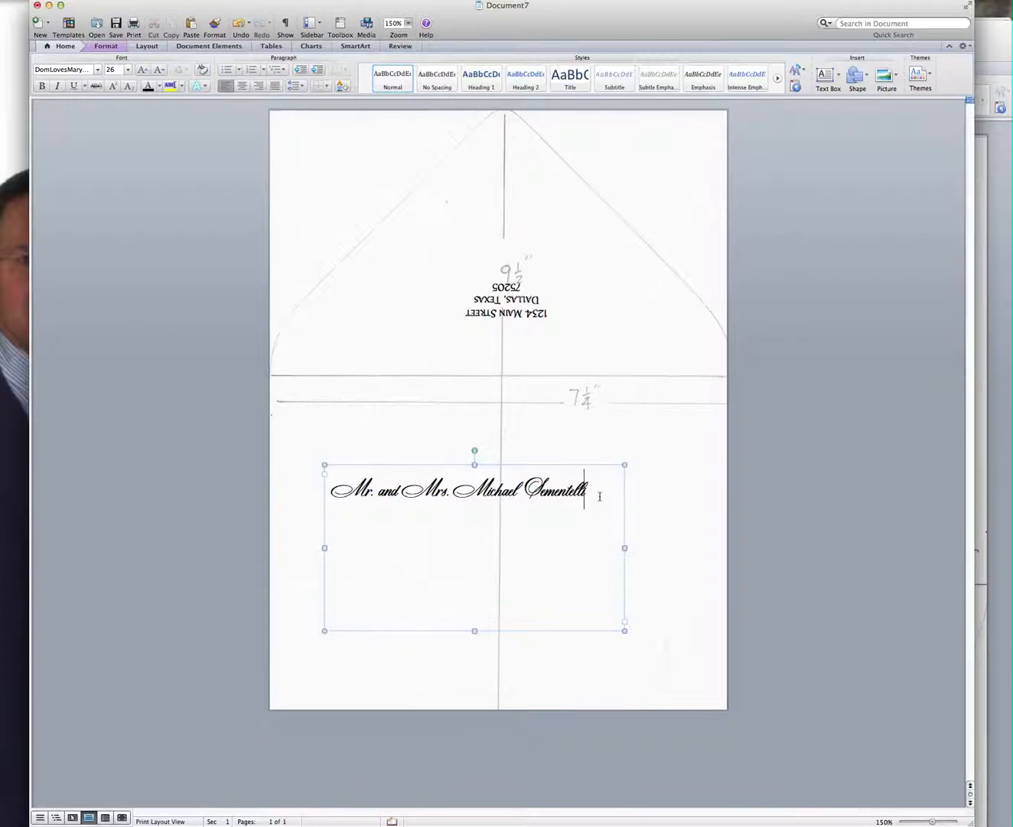
type("1234")
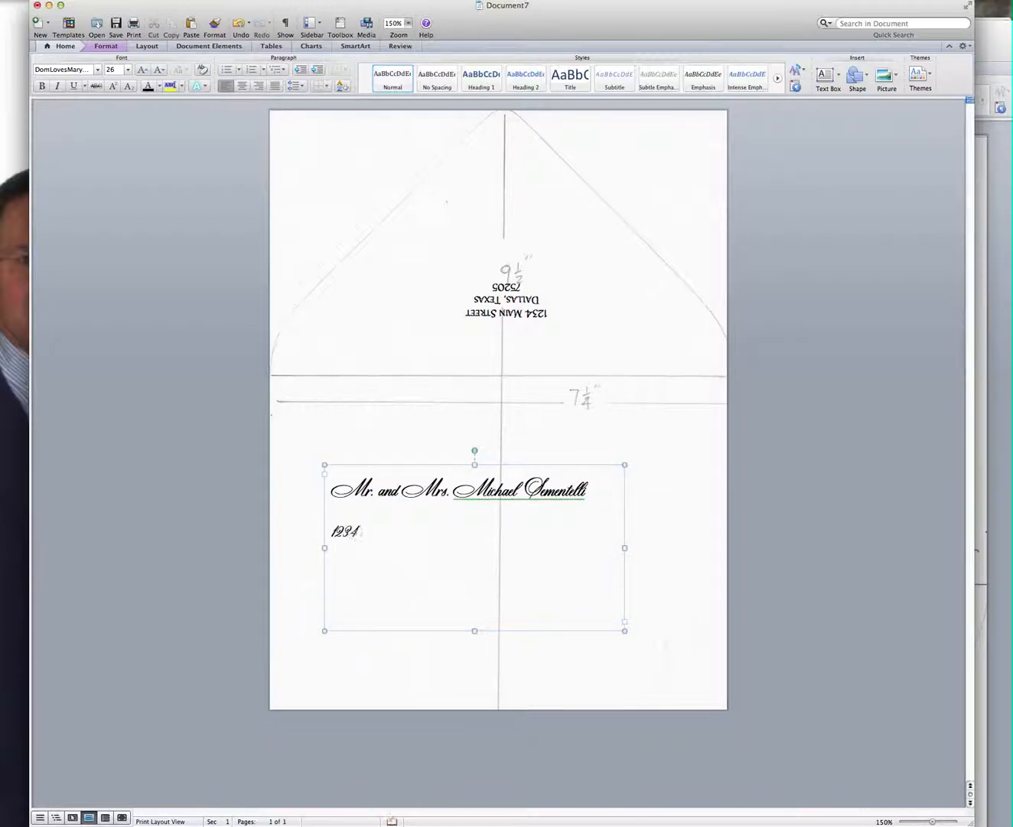
type("Hal")
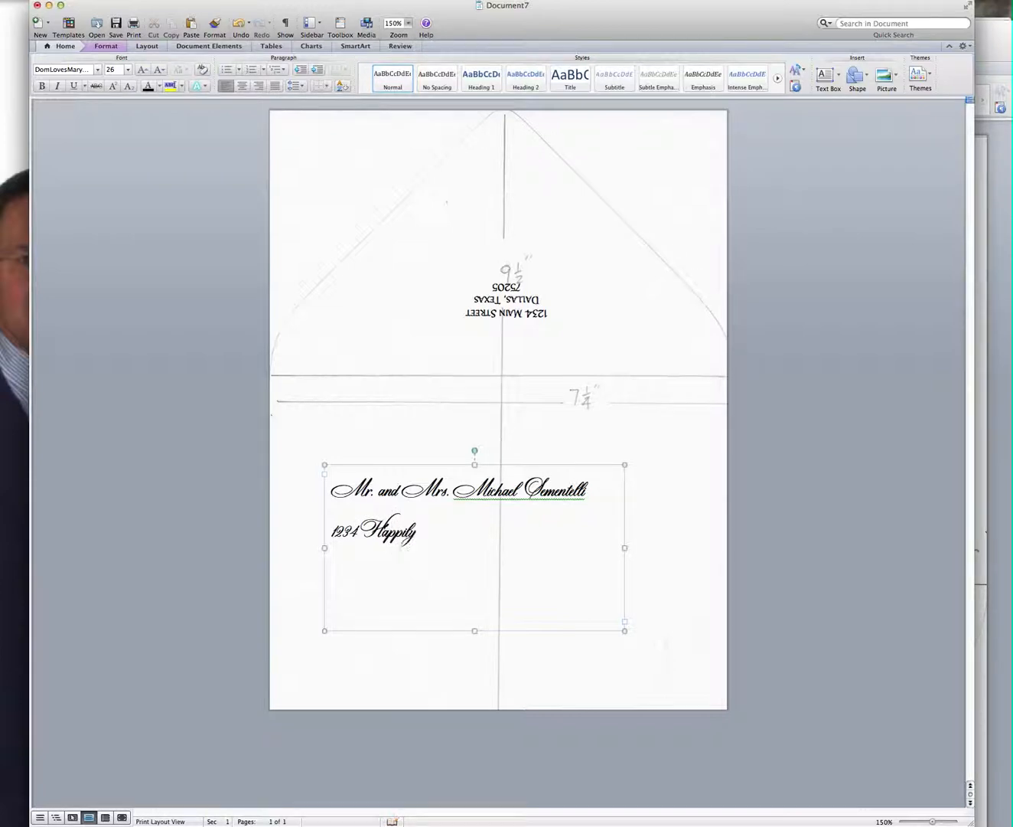
type("Even")
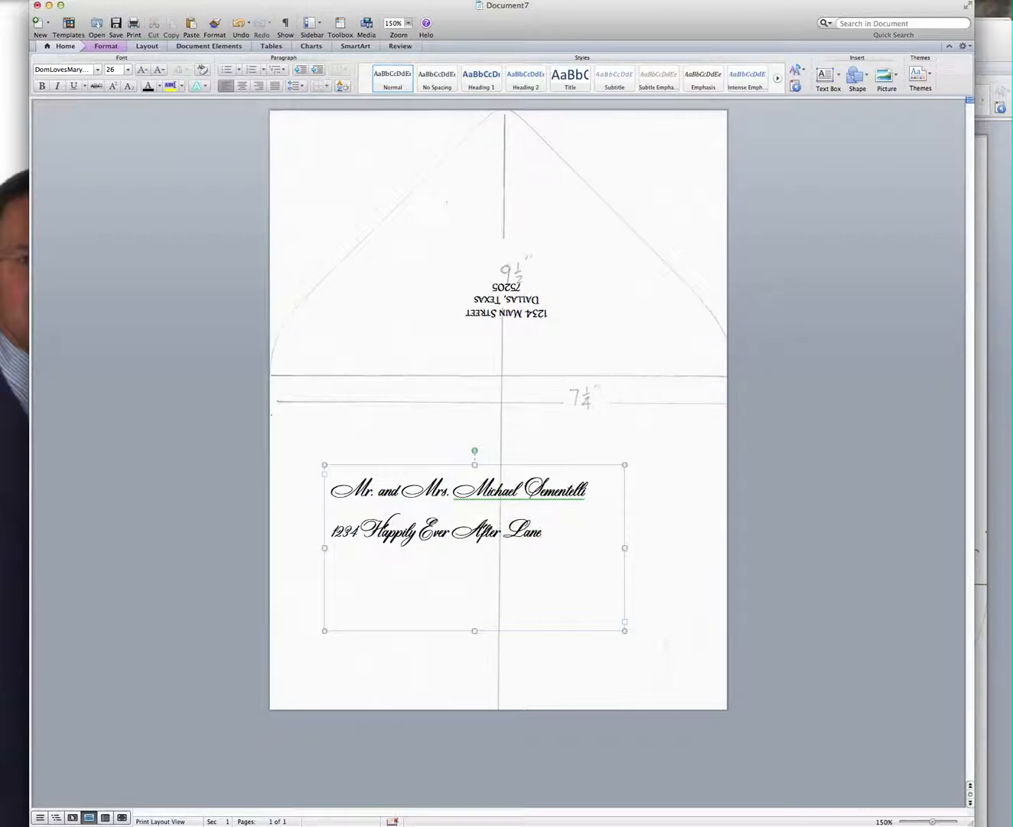
left_click(331, 566)
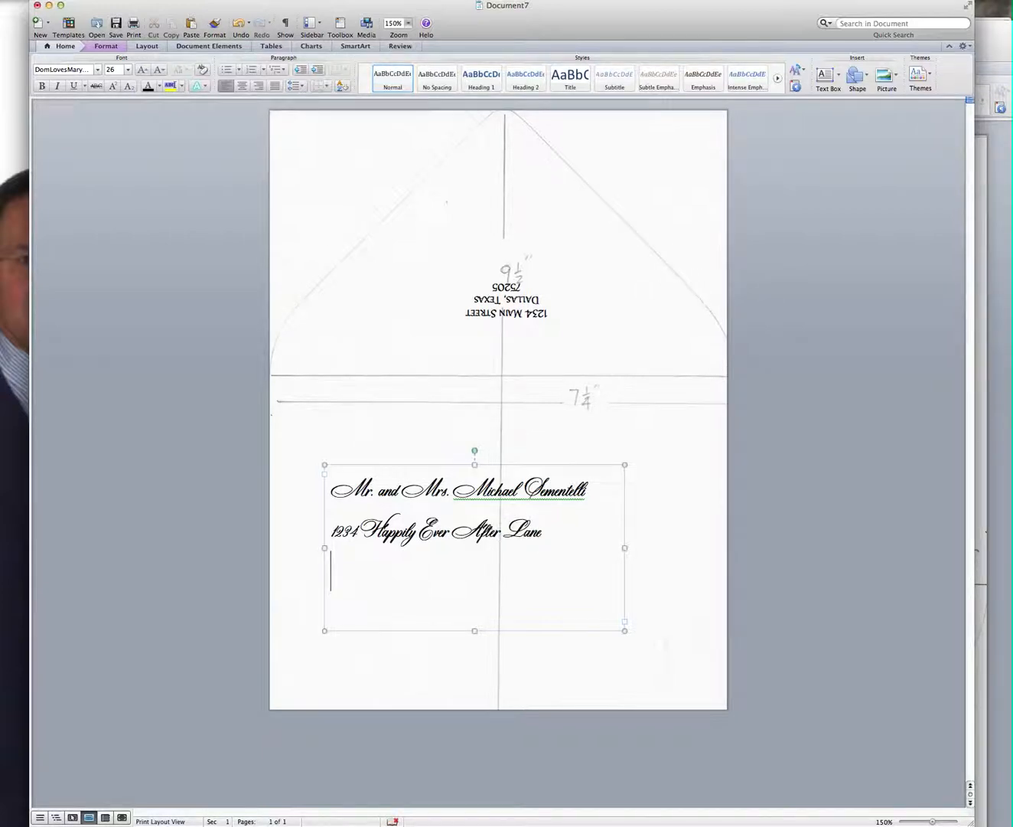
type("Blissw")
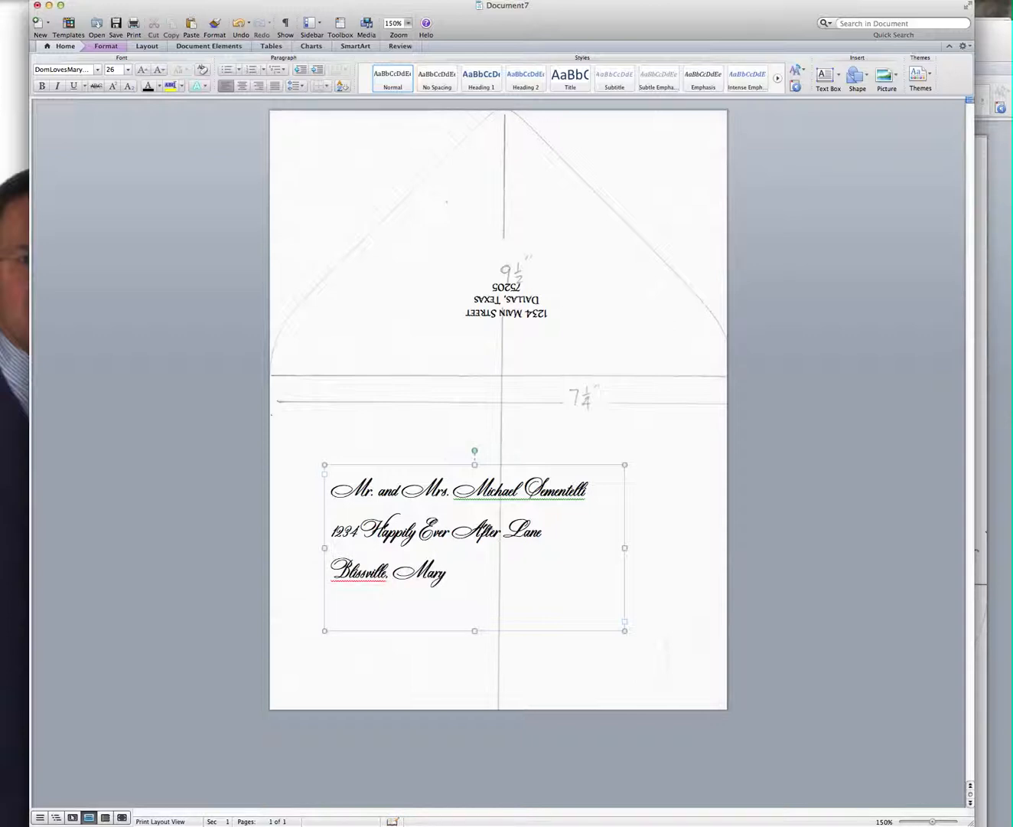
type("land")
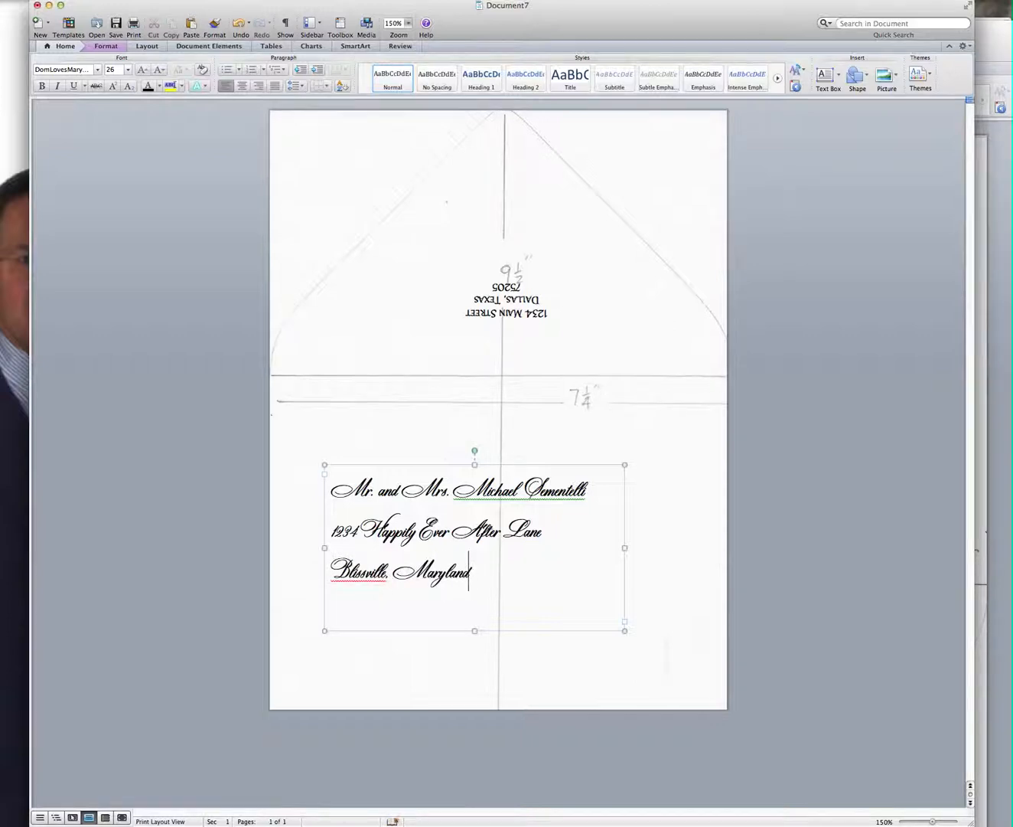
type("12345")
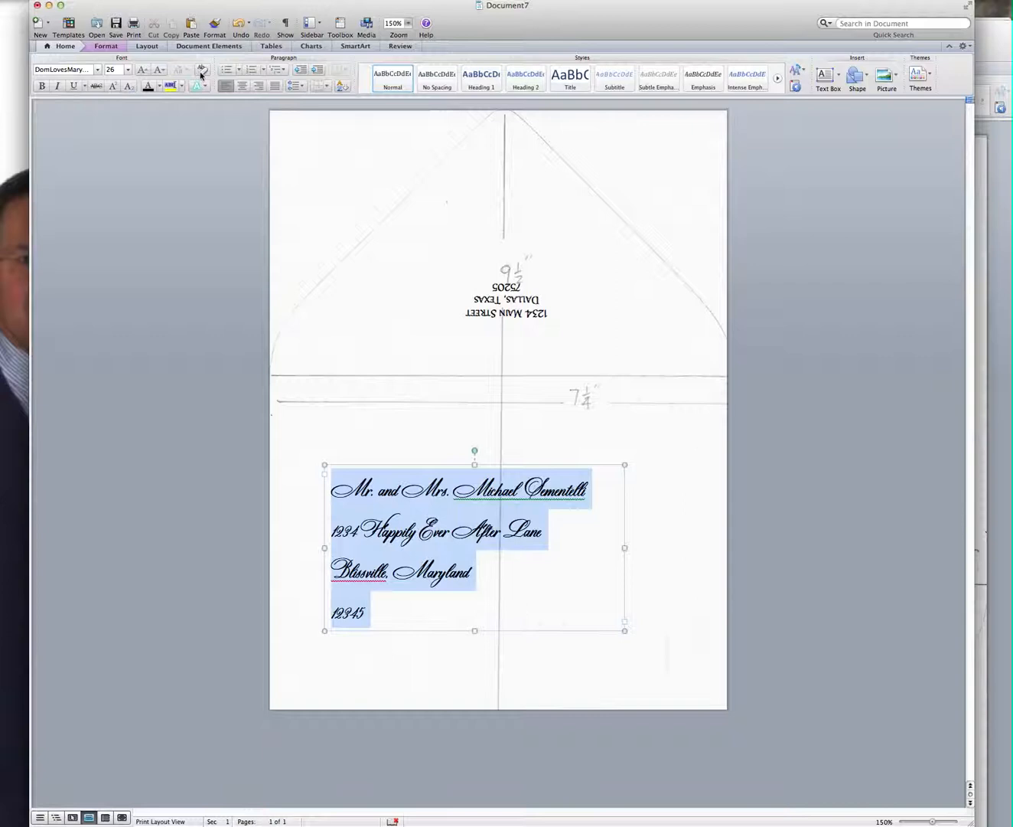
- Centre the recipient address lines, set the box outline to No Line, and switch to Document5
left_click(241, 86)
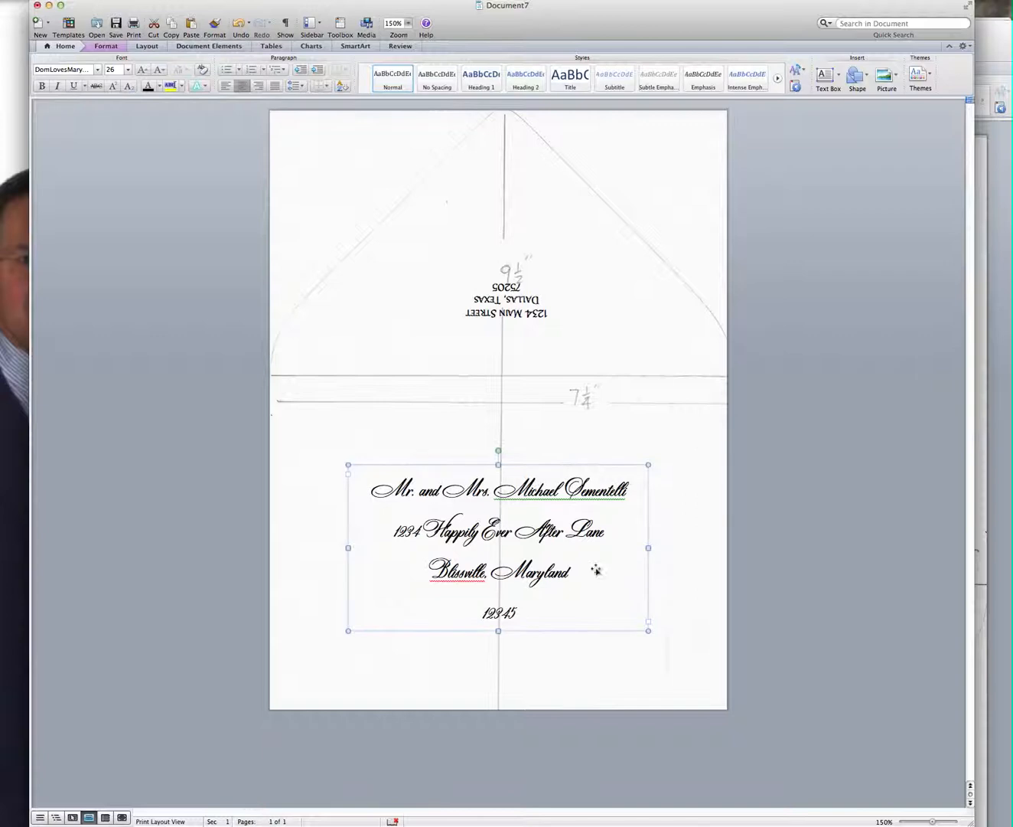
mouse_move(672, 537)
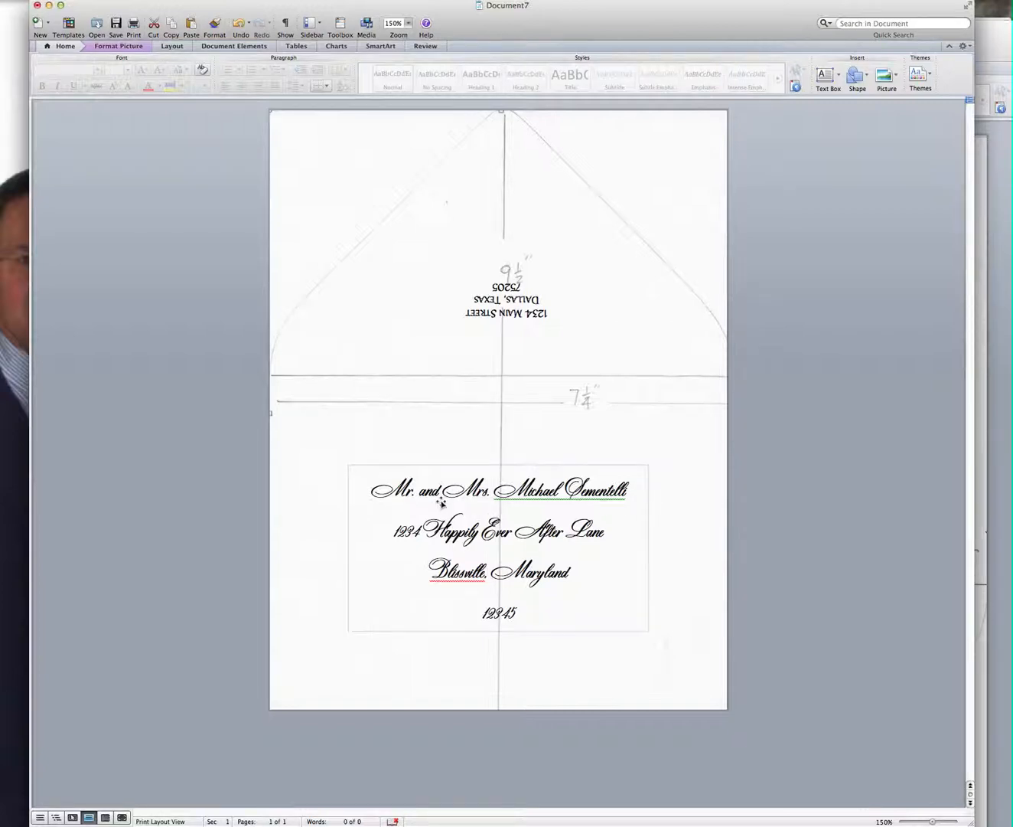
left_click(497, 530)
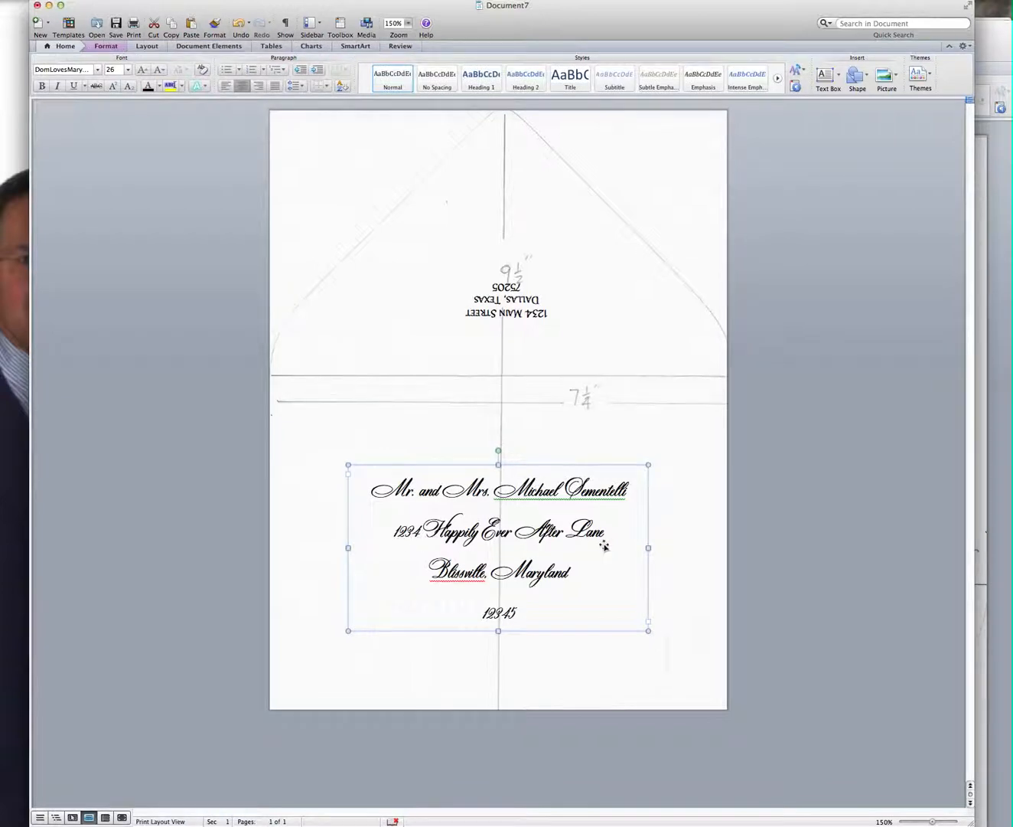
left_click(666, 514)
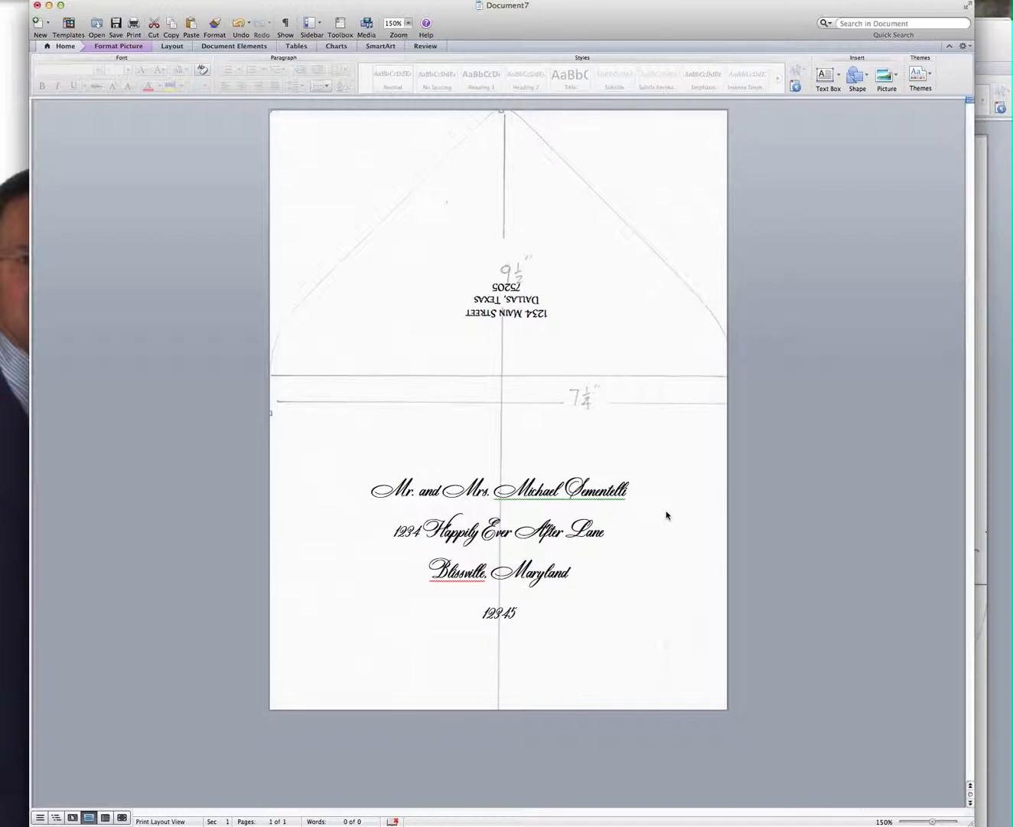
left_click(582, 496)
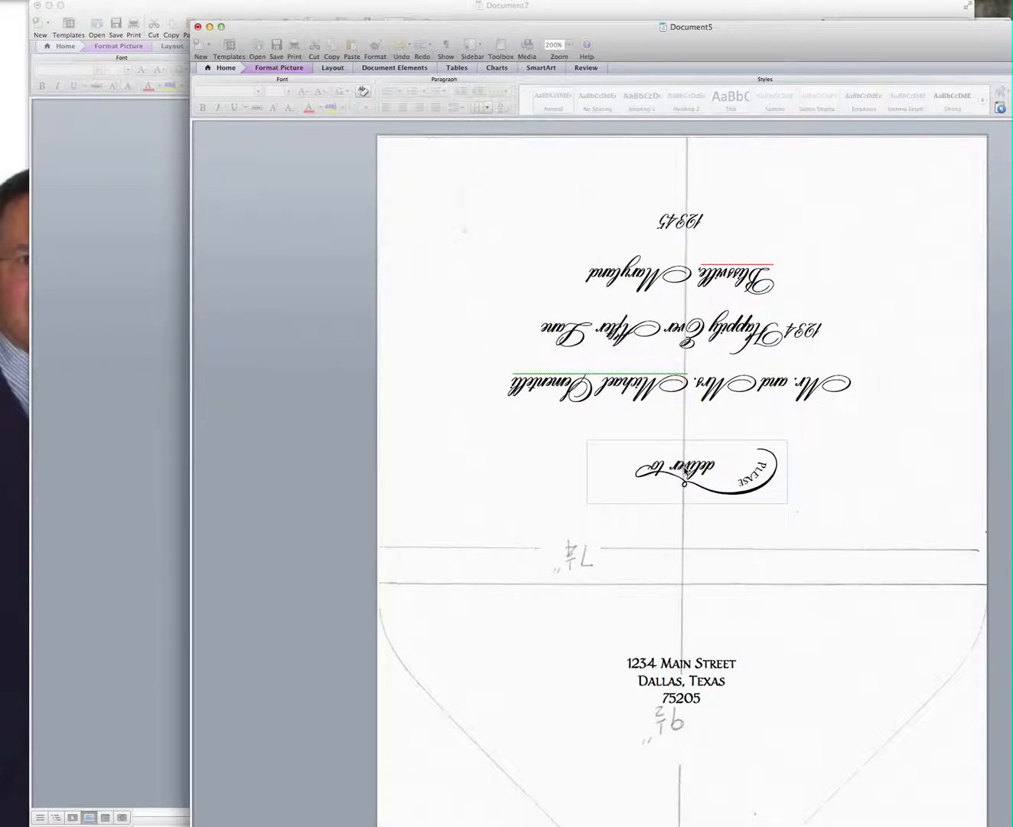
- Move the envelope outline guide higher and adjust the 'please deliver to' group via its context menu
left_click_drag(687, 472, 802, 487)
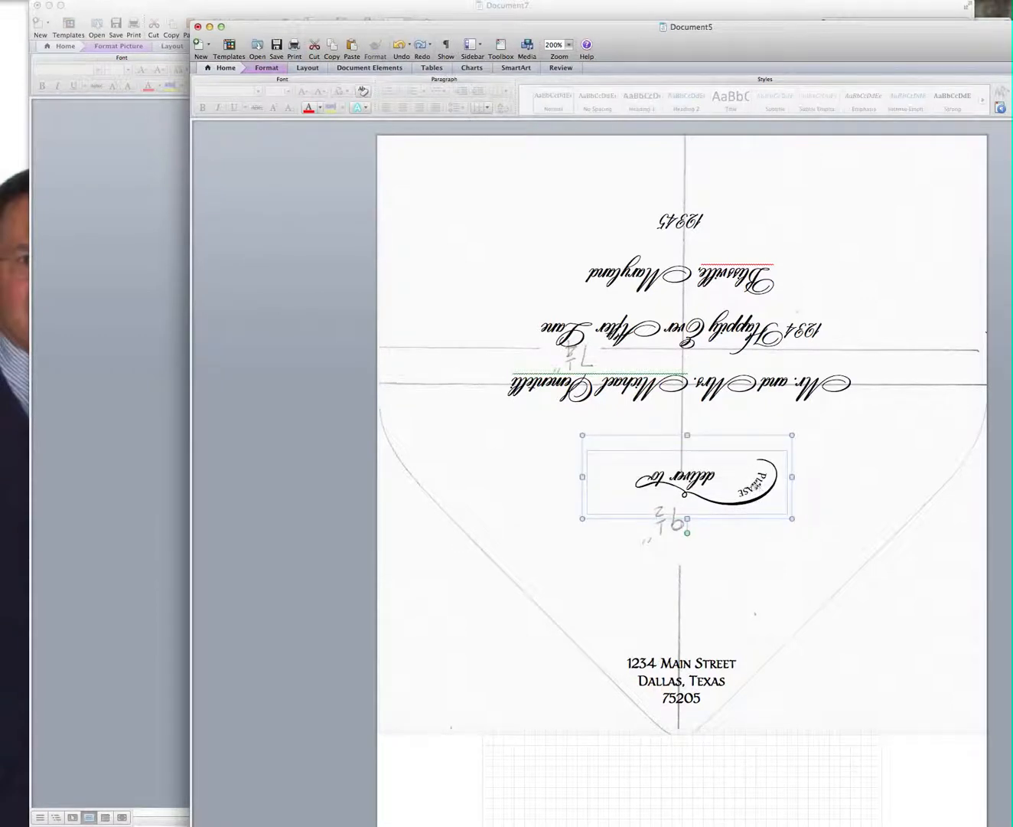
right_click(687, 477)
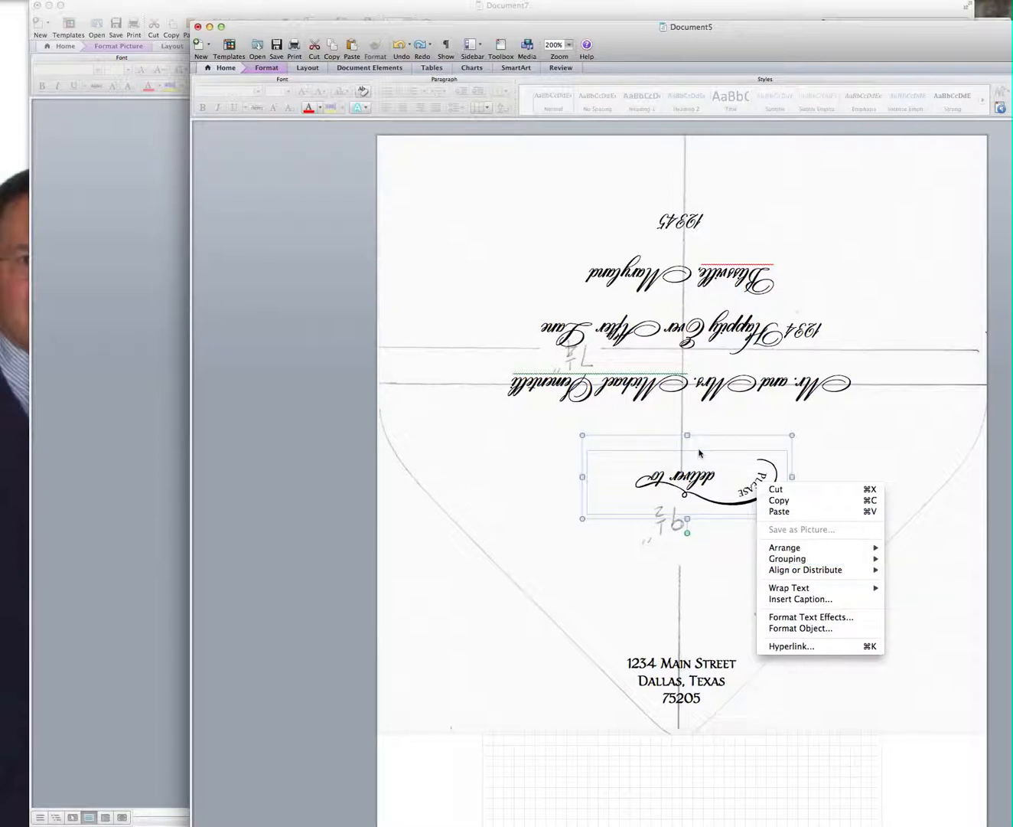
left_click(818, 457)
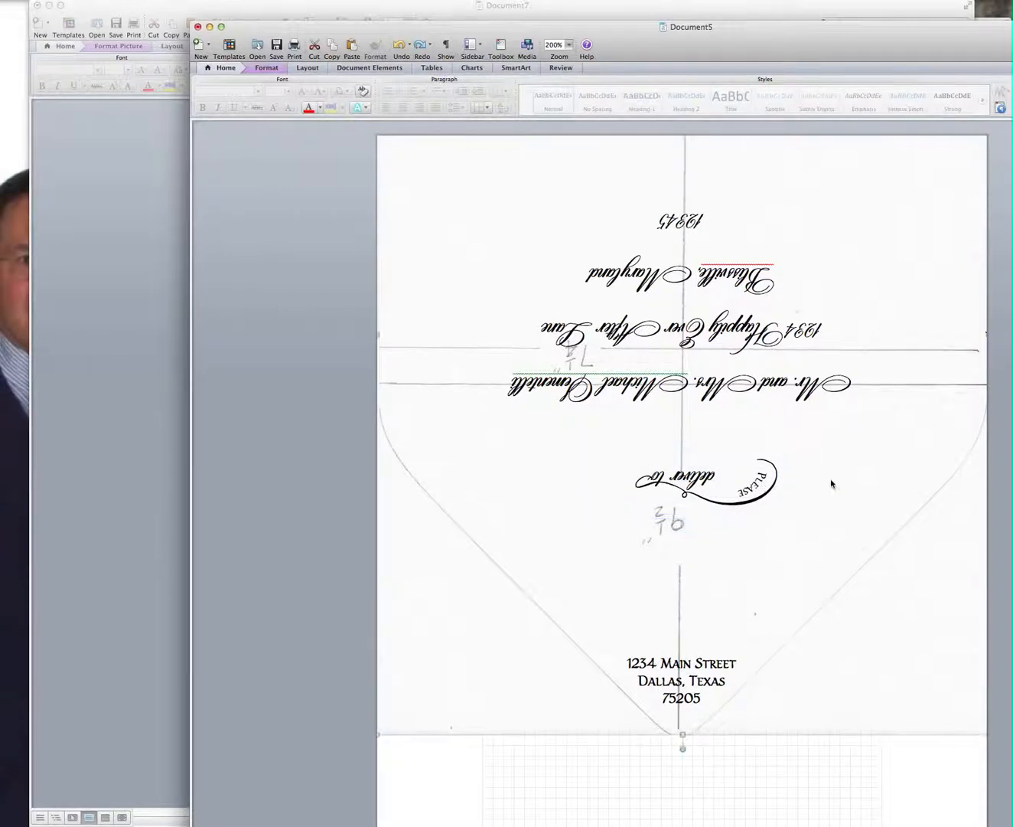
left_click(686, 481)
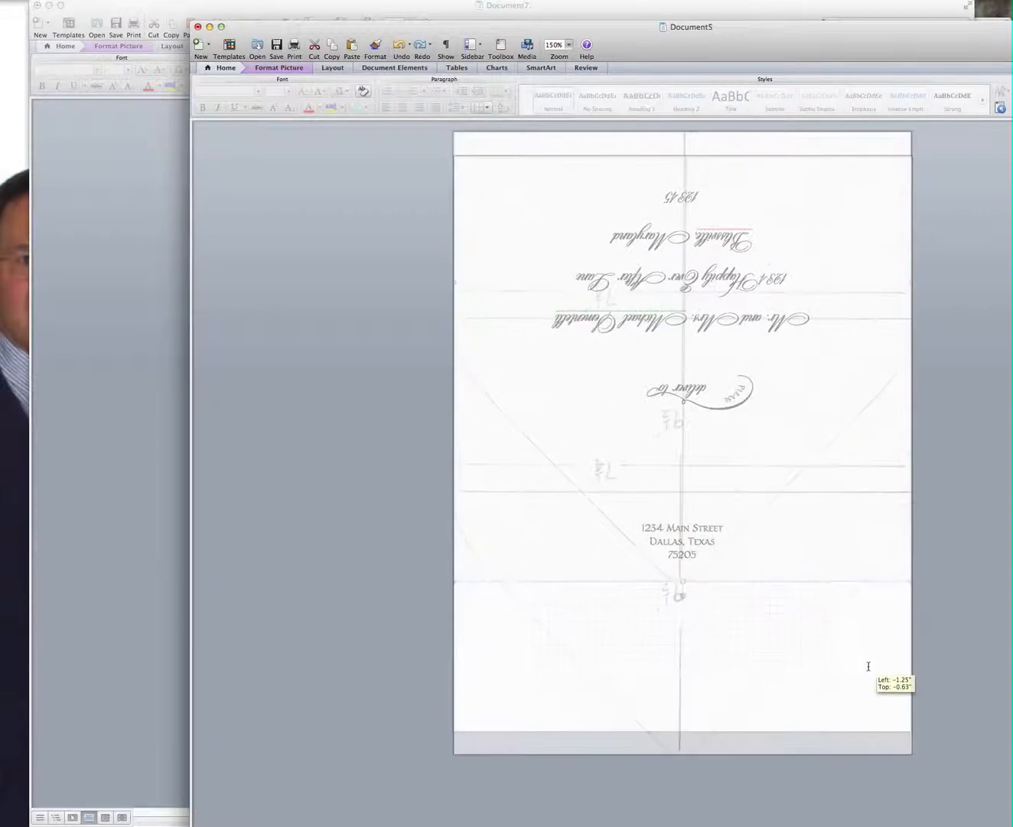
- Realign the envelope outline guide so its fold line sits just below the 'please deliver to' text
left_click_drag(868, 666, 877, 635)
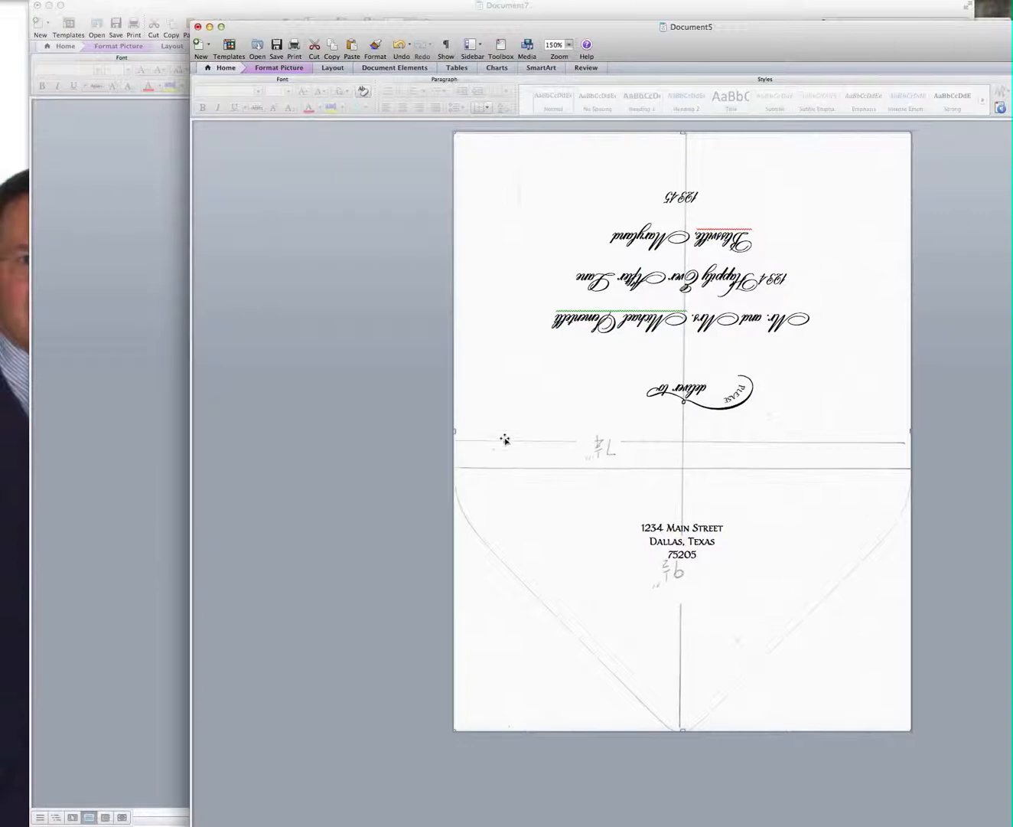
mouse_move(555, 450)
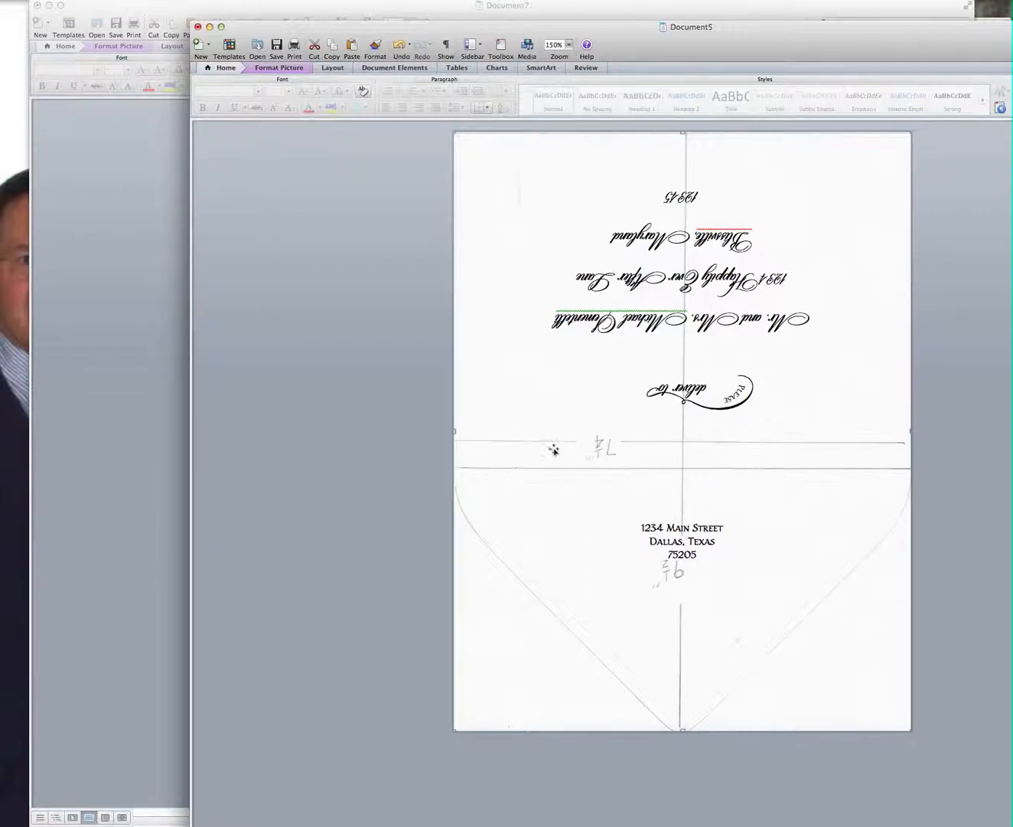
mouse_move(859, 613)
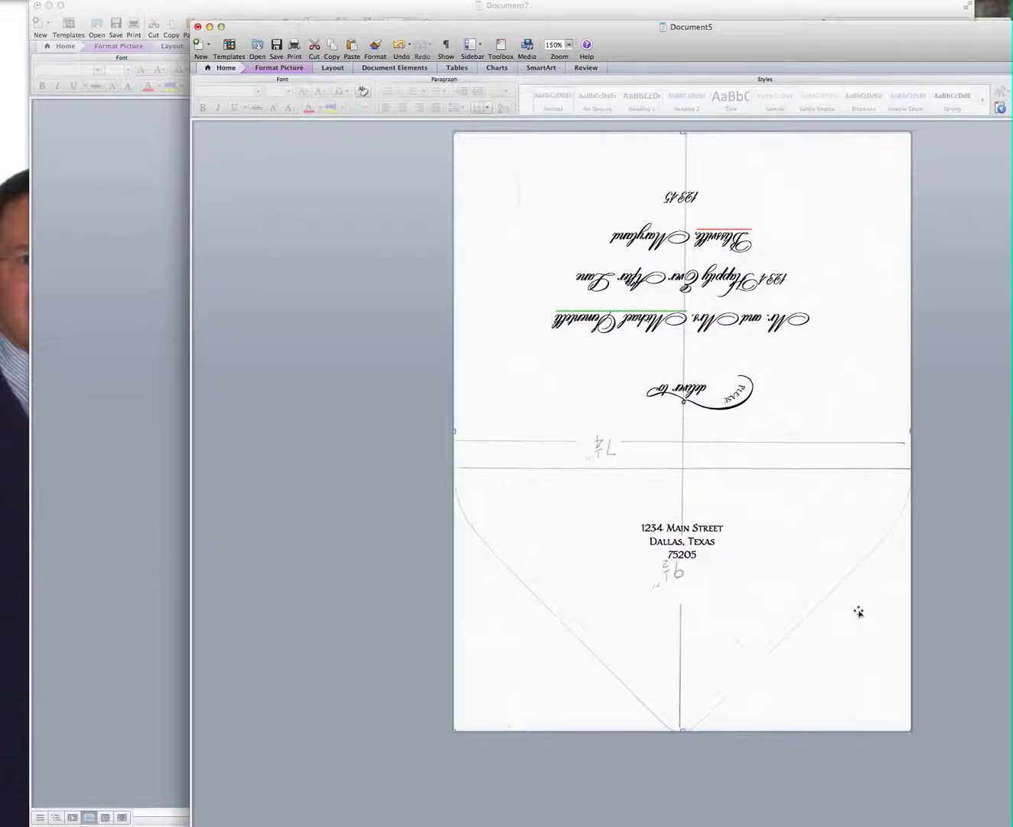
mouse_move(901, 697)
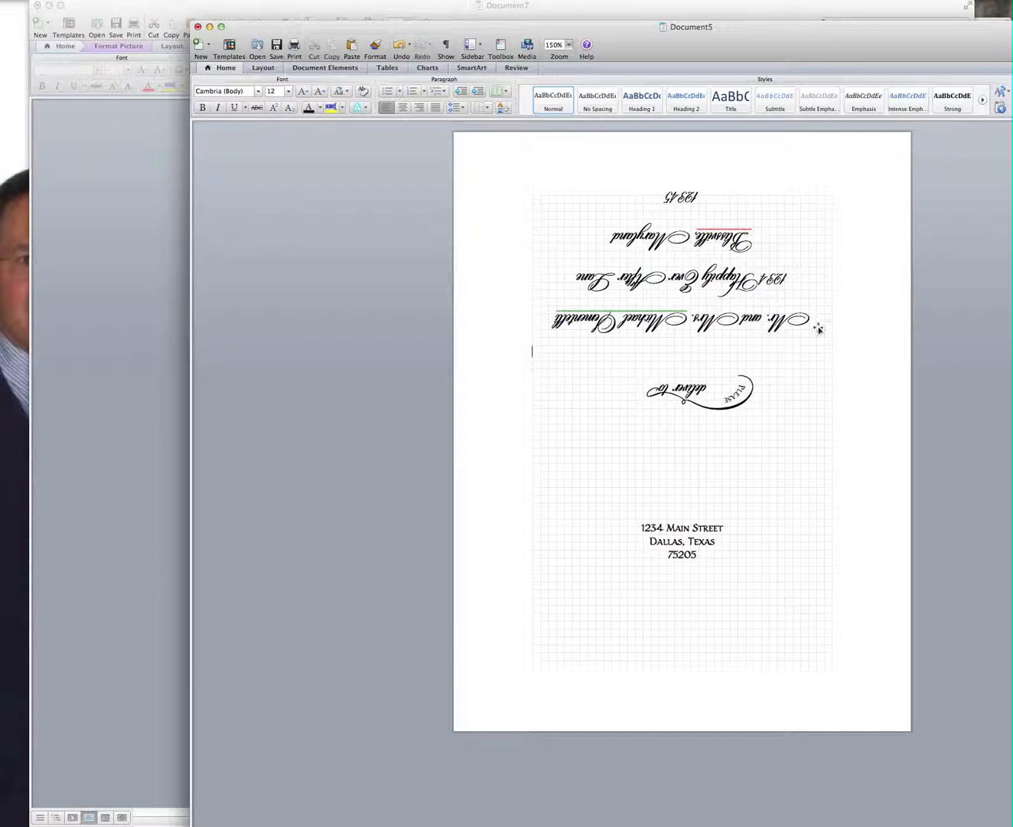
left_click(682, 276)
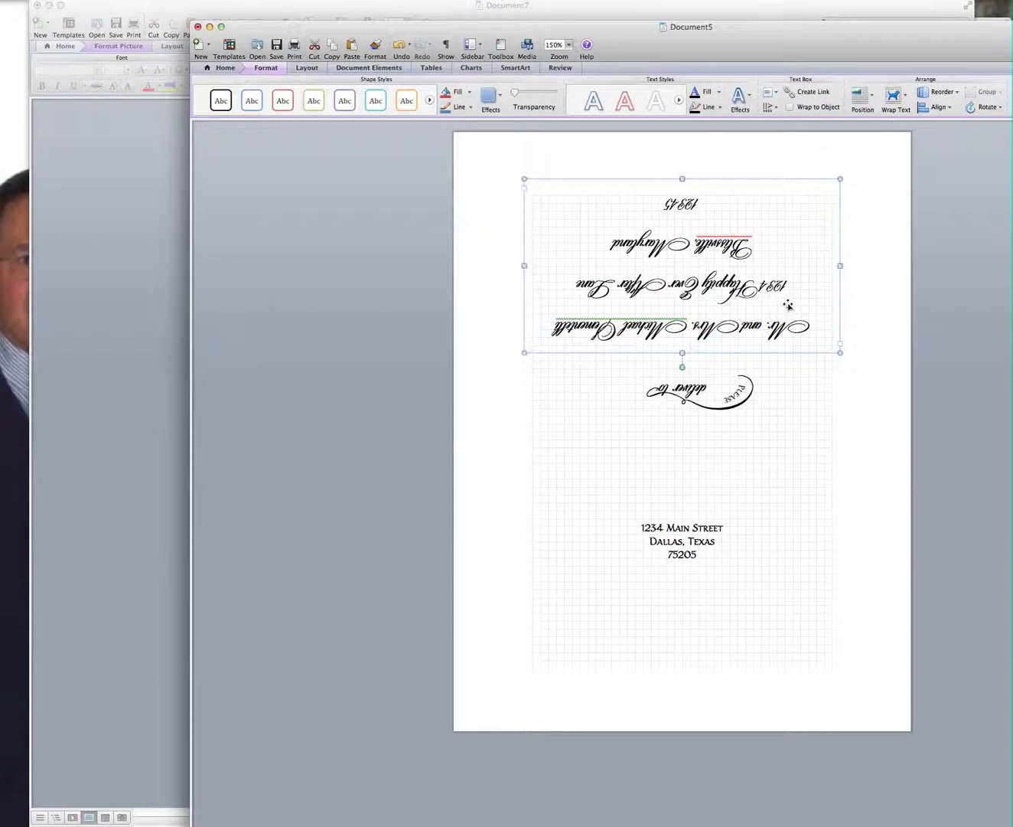
mouse_move(851, 300)
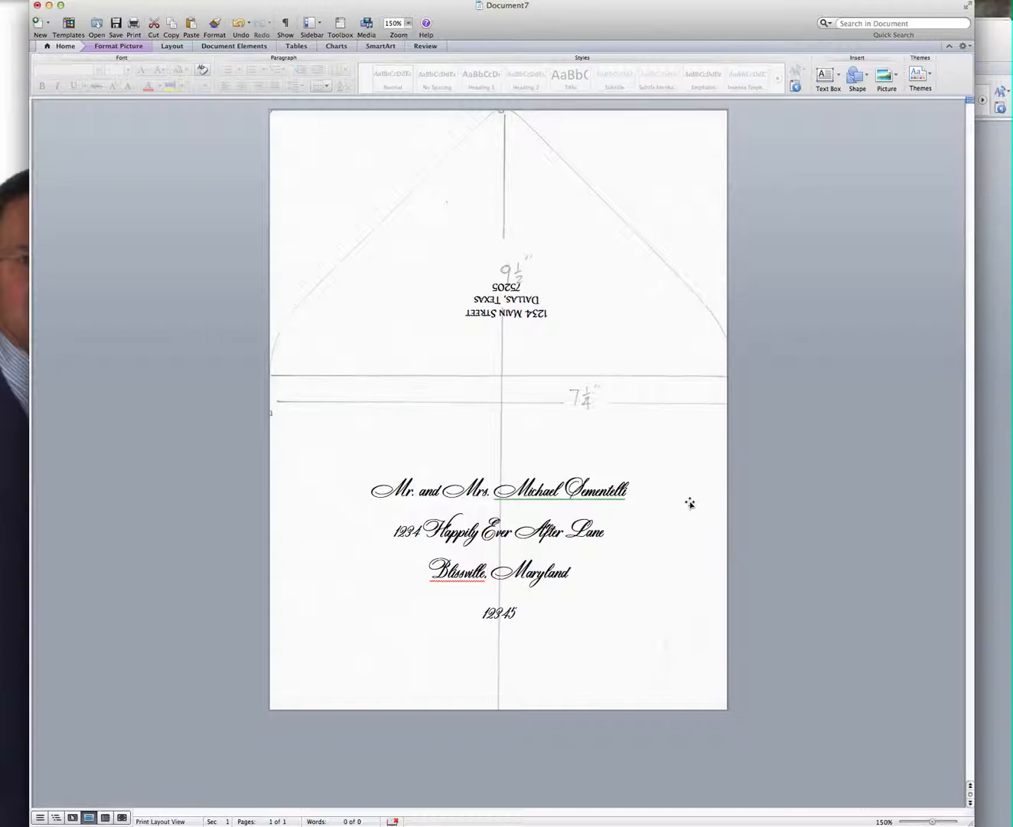
mouse_move(738, 12)
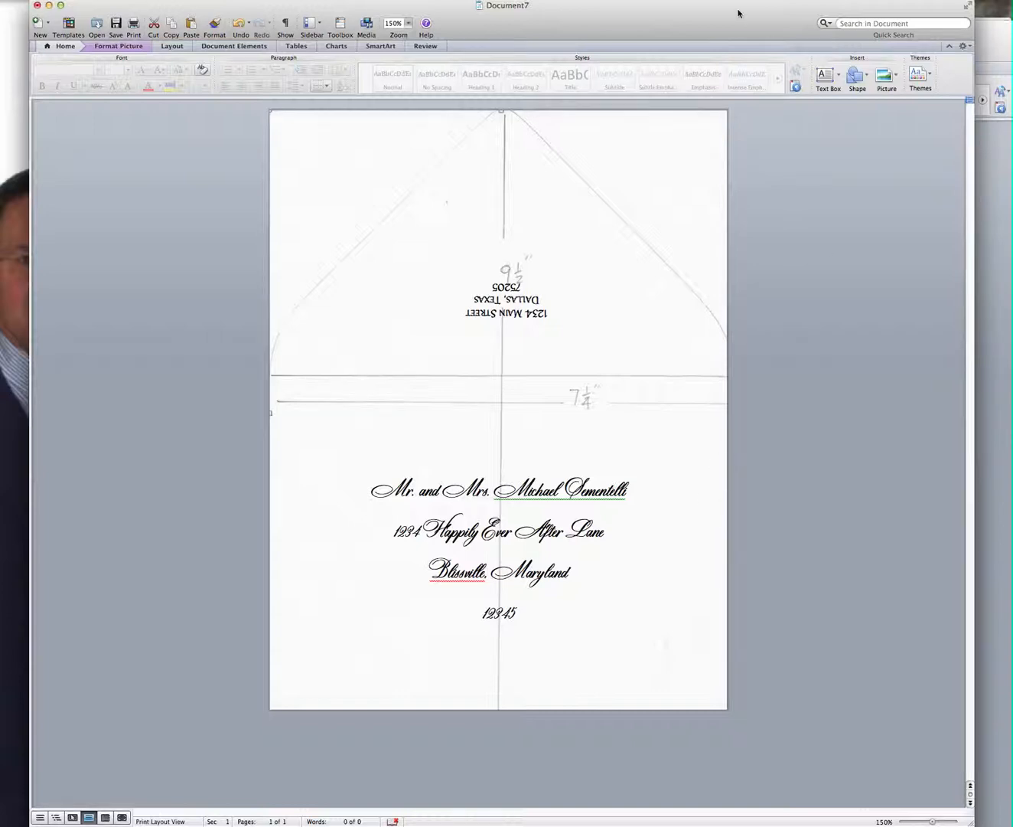